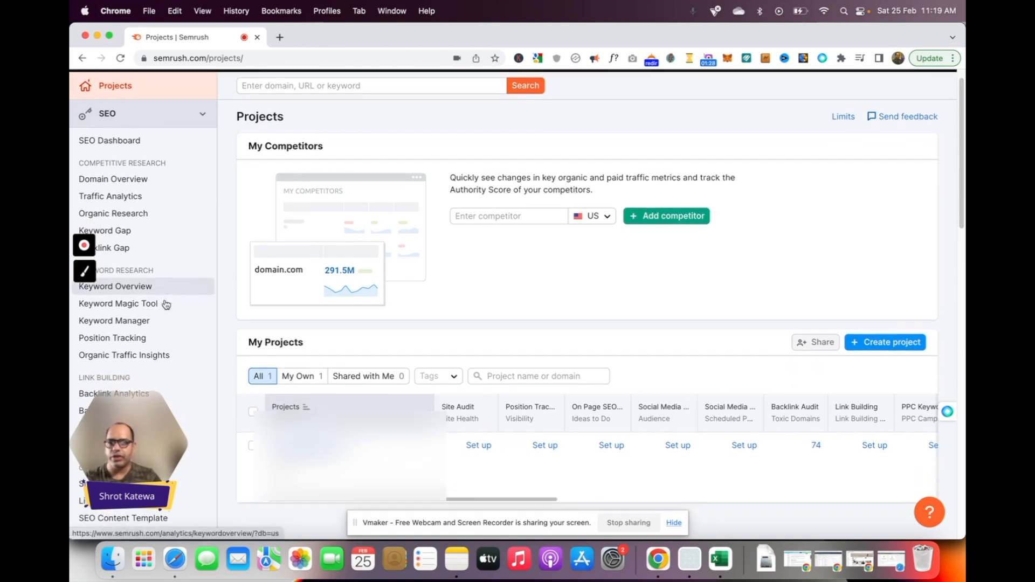
Navigate to Backlink Audit under Link Building, showing its project list
scroll(down, 3)
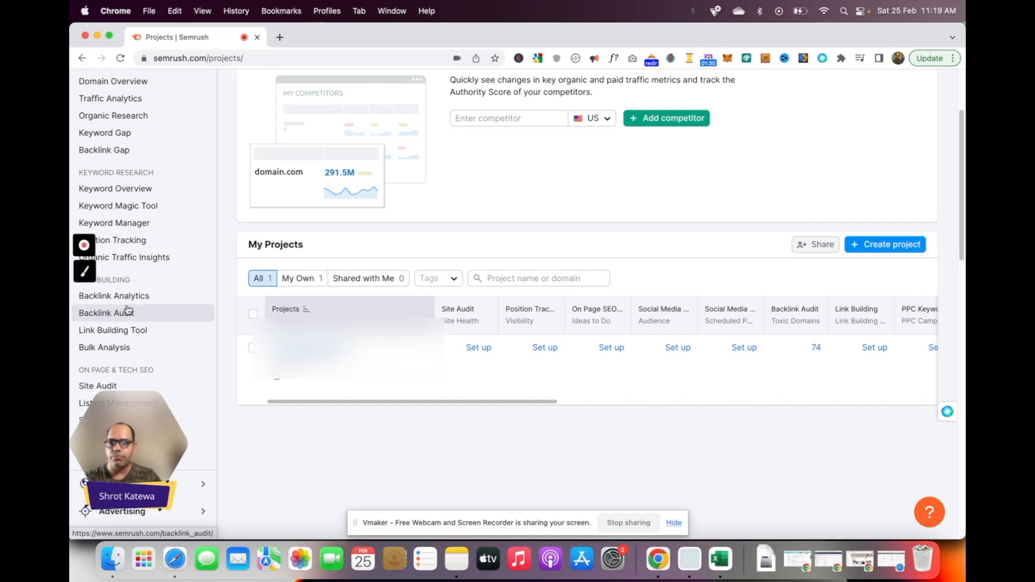
click(611, 347)
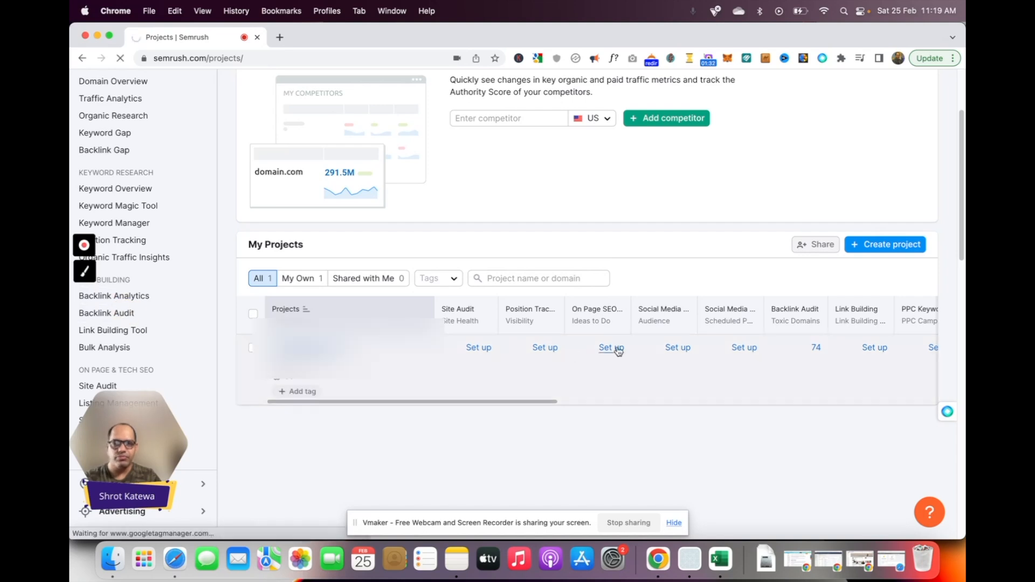
click(816, 348)
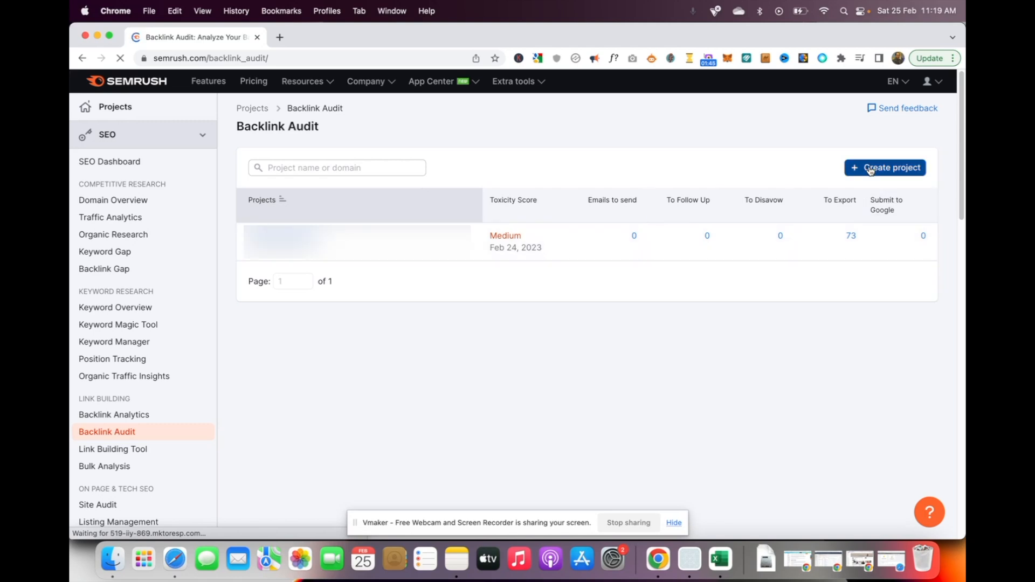
Create a new backlink audit project for the domain styleuphq.com
click(884, 169)
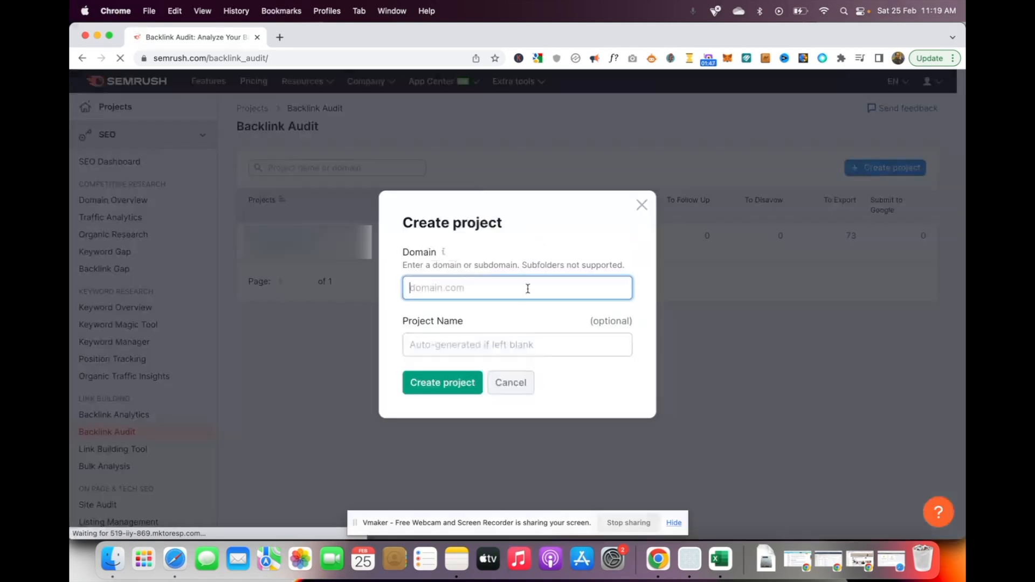
text(style)
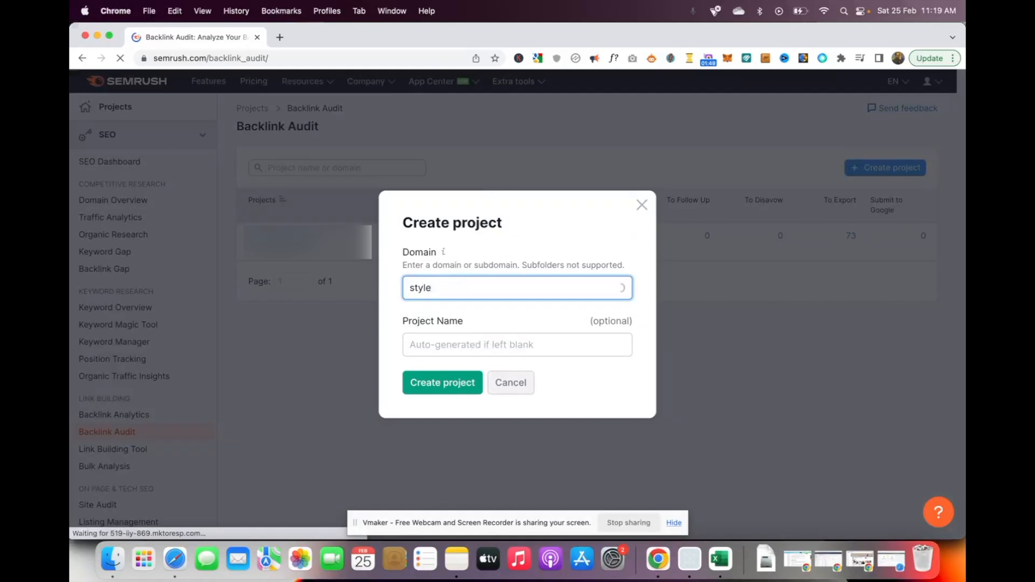
text(uphq.com)
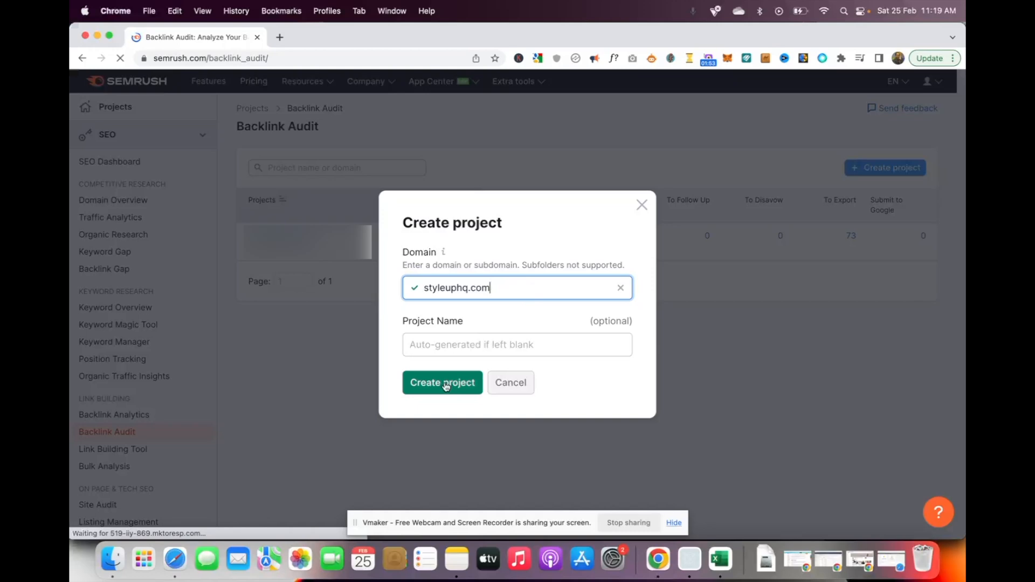
click(443, 383)
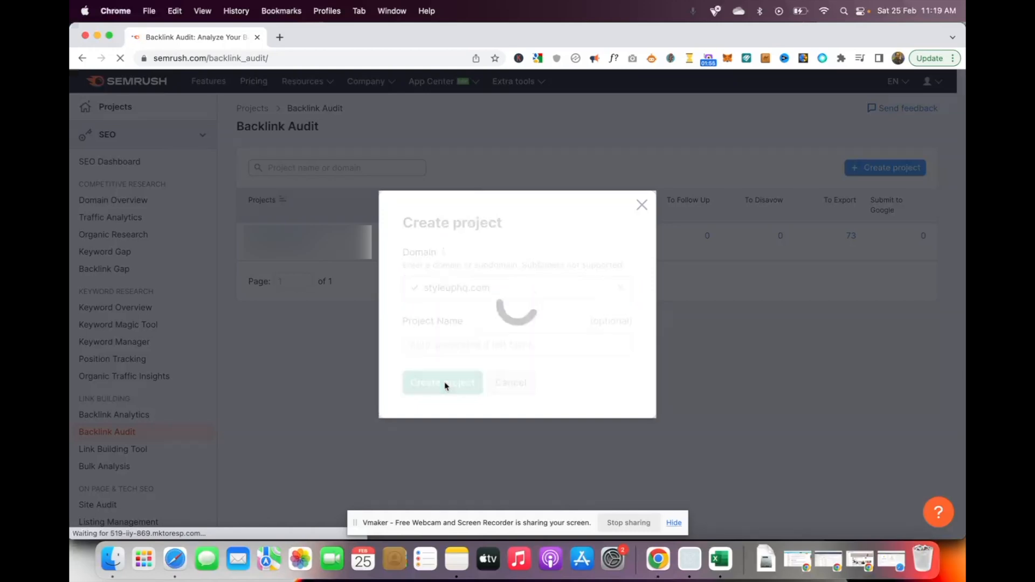
Launch the styleuphq.com backlink audit with Root domain scope
click(442, 383)
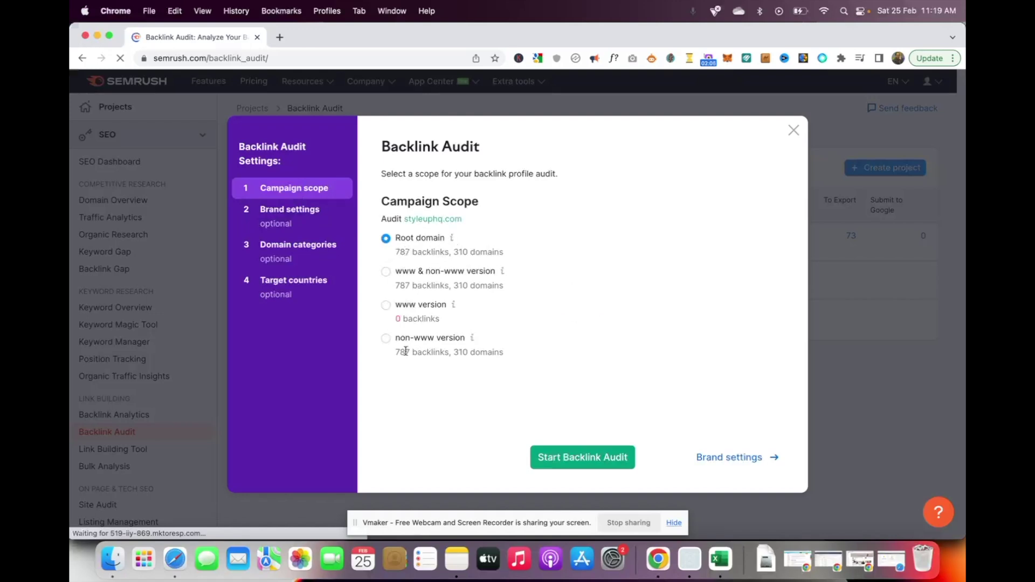
mouse_move(407, 256)
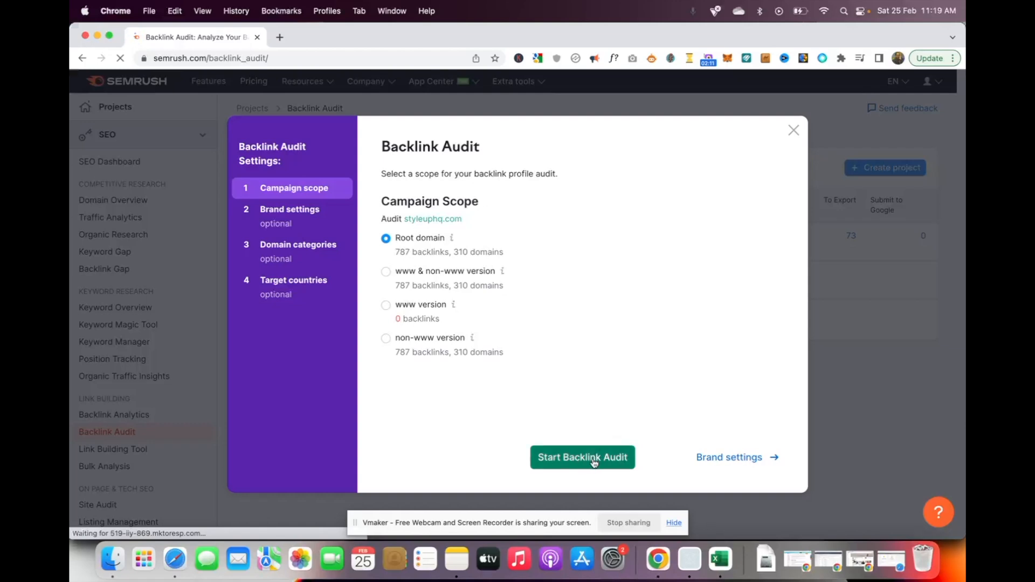
click(582, 457)
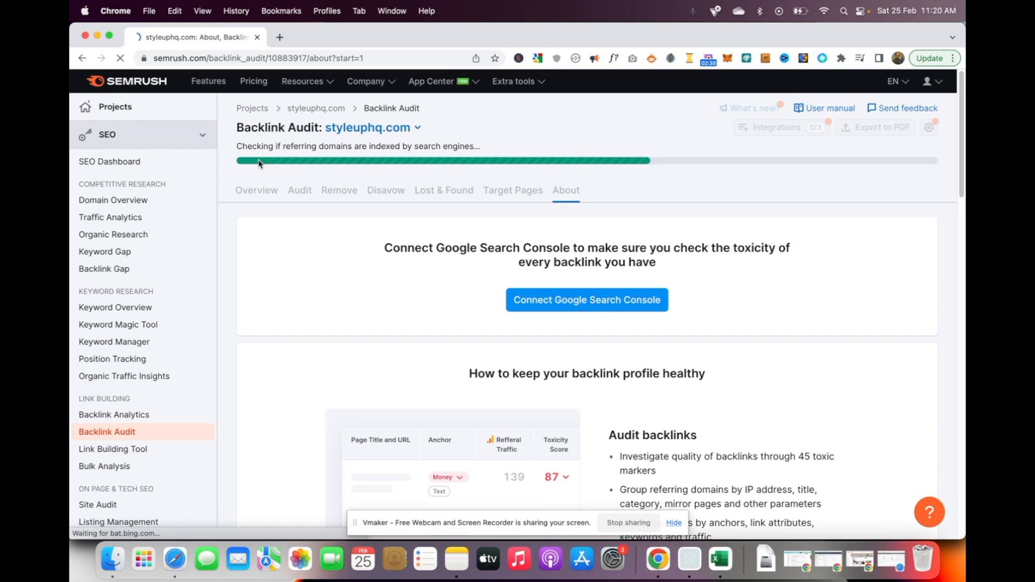
View the finished audit Overview showing a High toxicity score and 267 referring domains
click(257, 189)
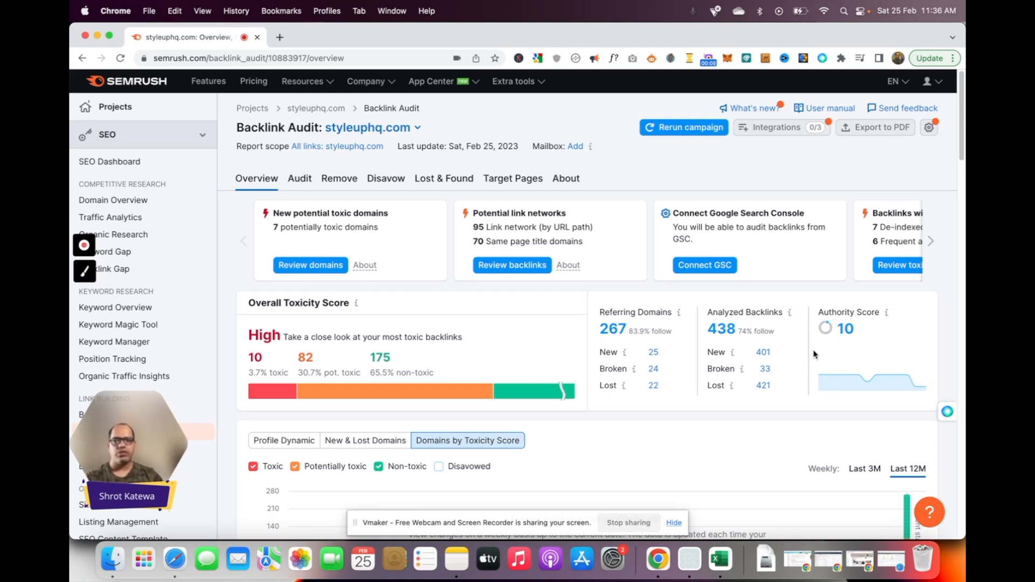
mouse_move(528, 324)
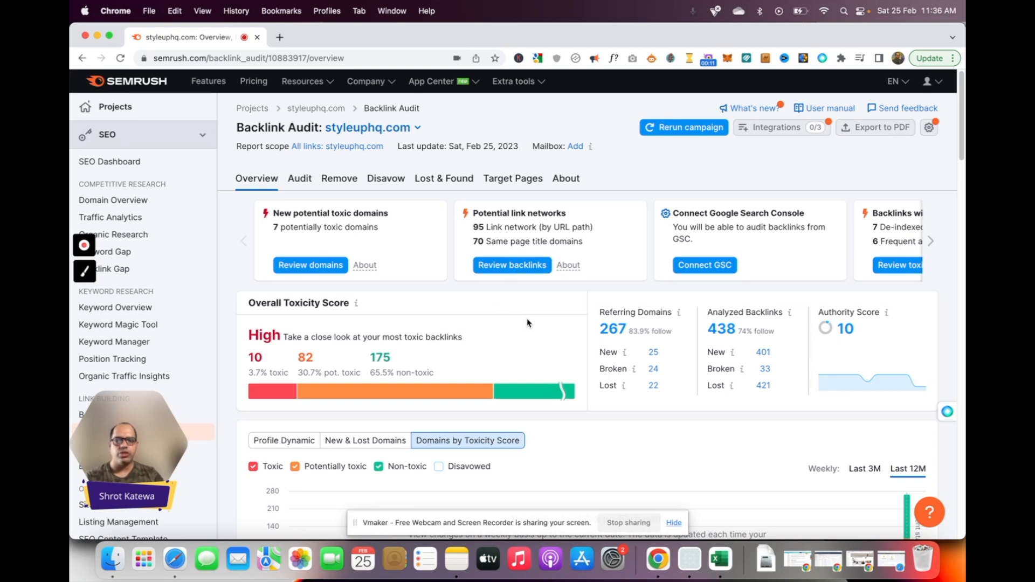
mouse_move(494, 298)
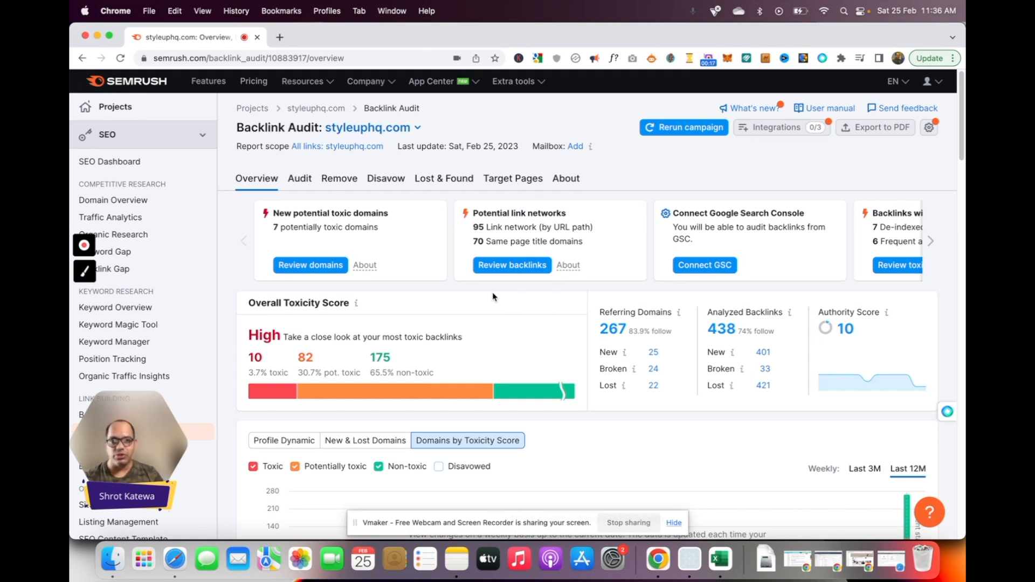
mouse_move(370, 342)
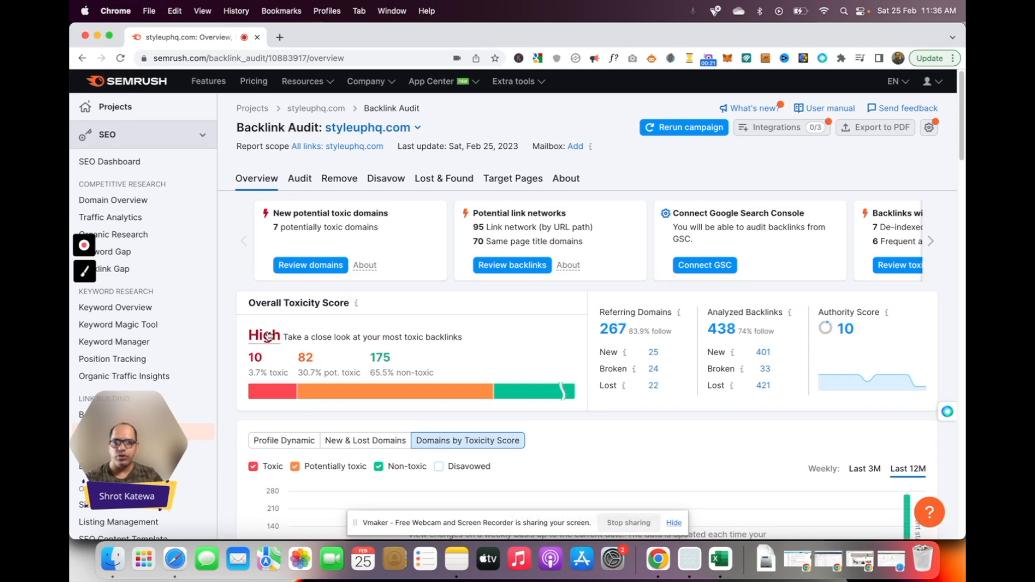
mouse_move(271, 351)
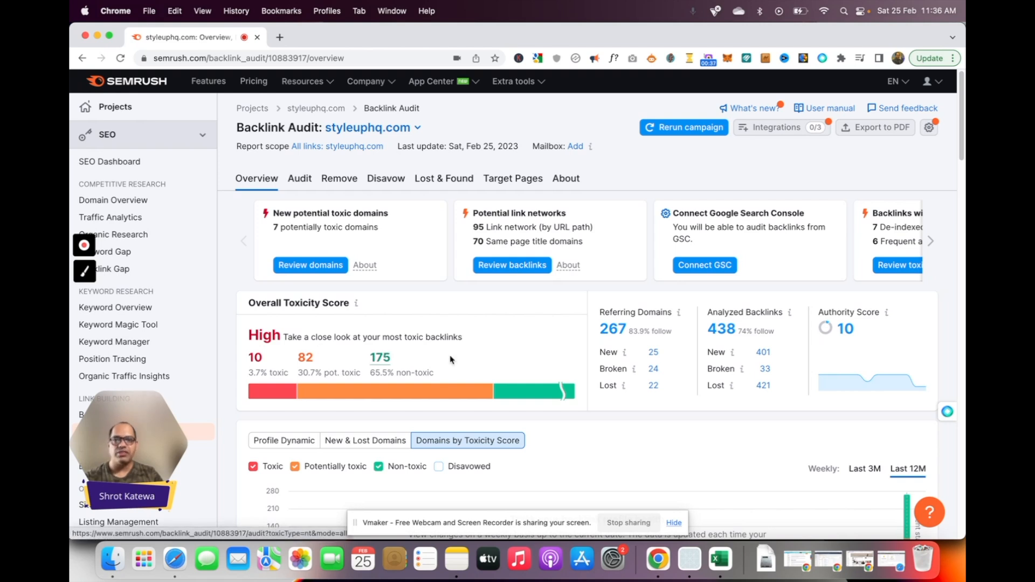
Scroll the Overview to the Backlinks to Review panel: 10 toxic, 111 potentially toxic, 317 non-toxic
scroll(down, 3)
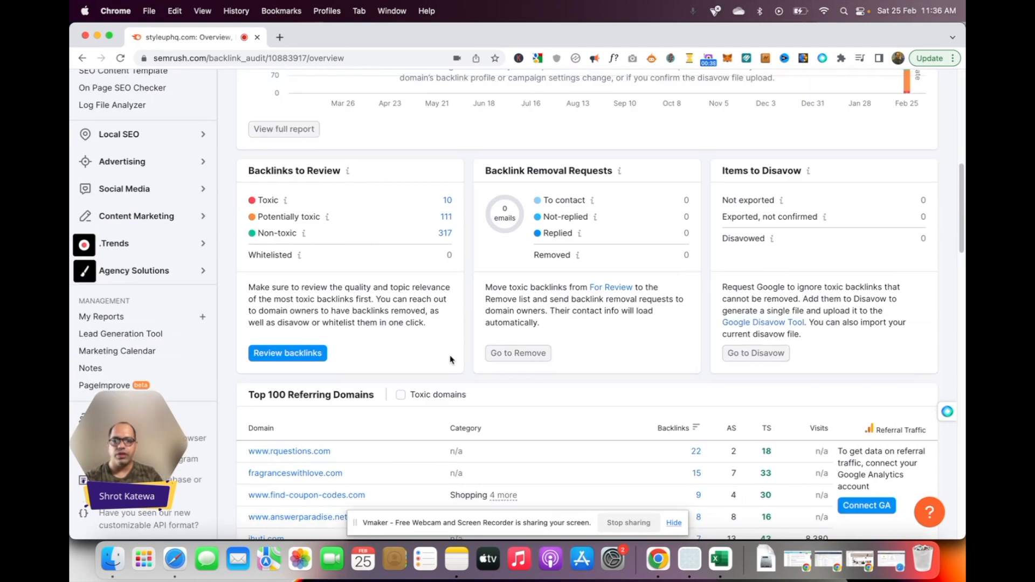
scroll(up, 3)
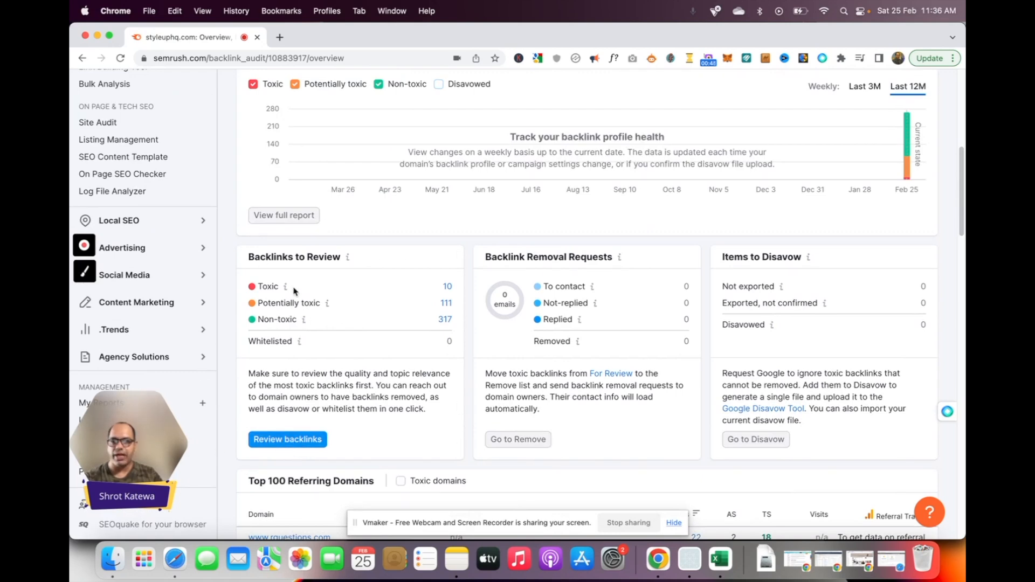
mouse_move(448, 286)
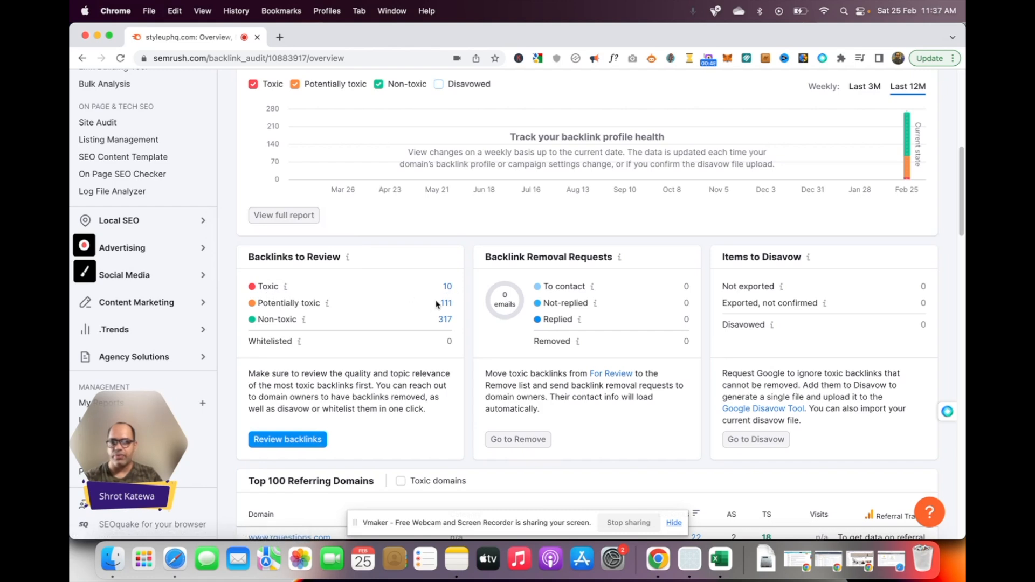
mouse_move(452, 308)
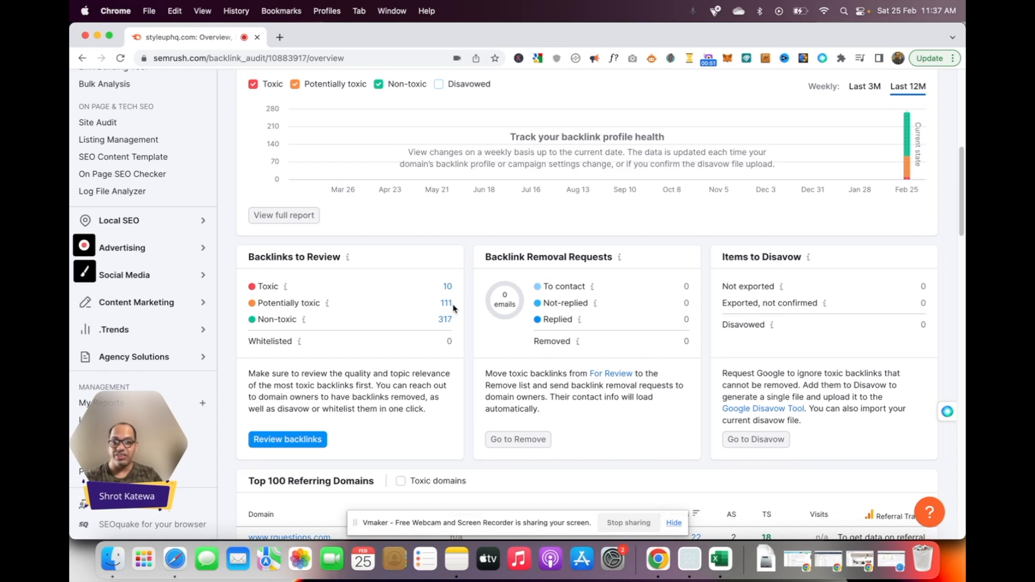
mouse_move(463, 305)
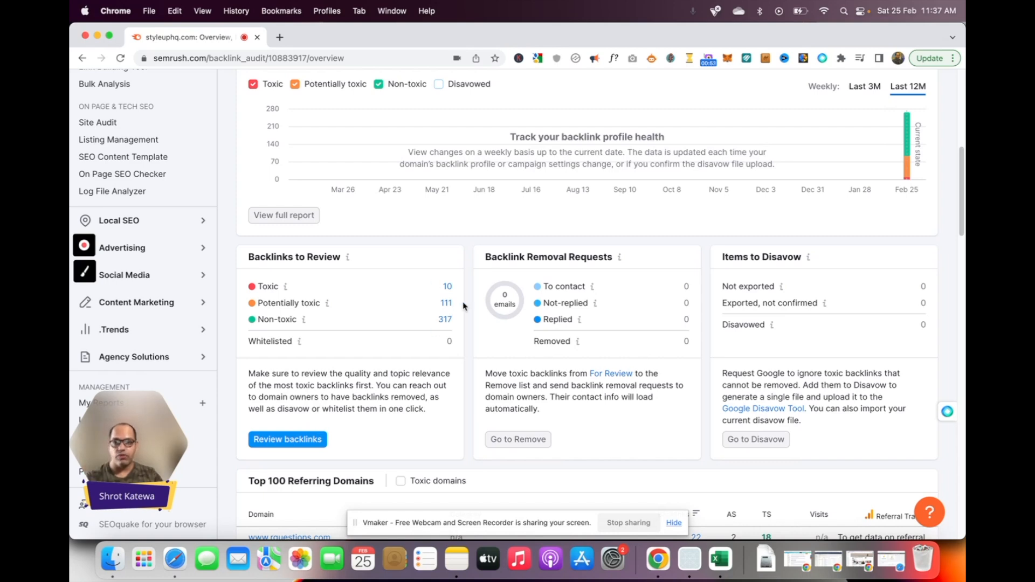
mouse_move(434, 299)
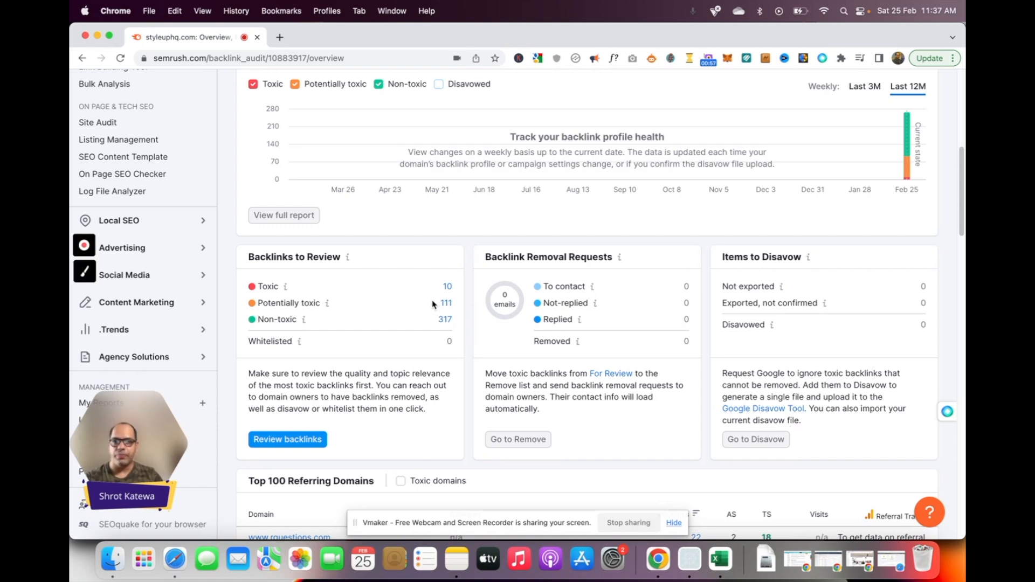
mouse_move(447, 289)
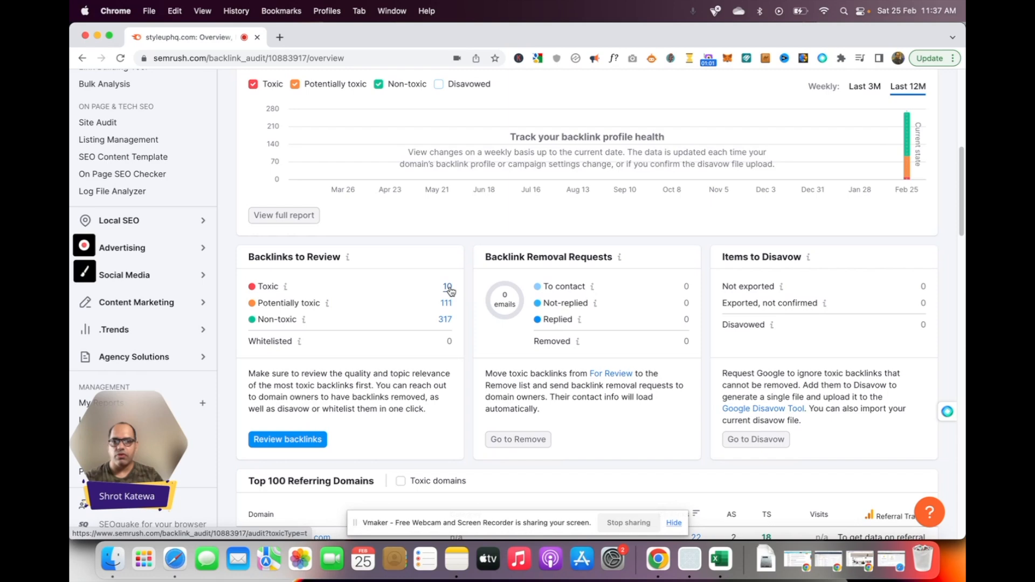
Filter the audit to the 10 toxic backlinks scoring 60–100, led by mdpu.com.ua at 77
click(448, 289)
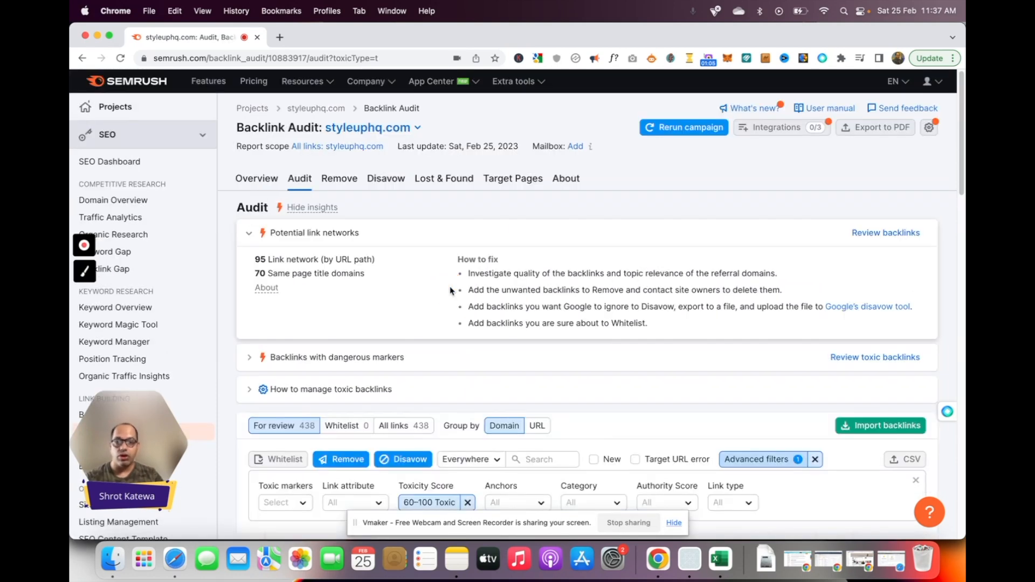
scroll(down, 3)
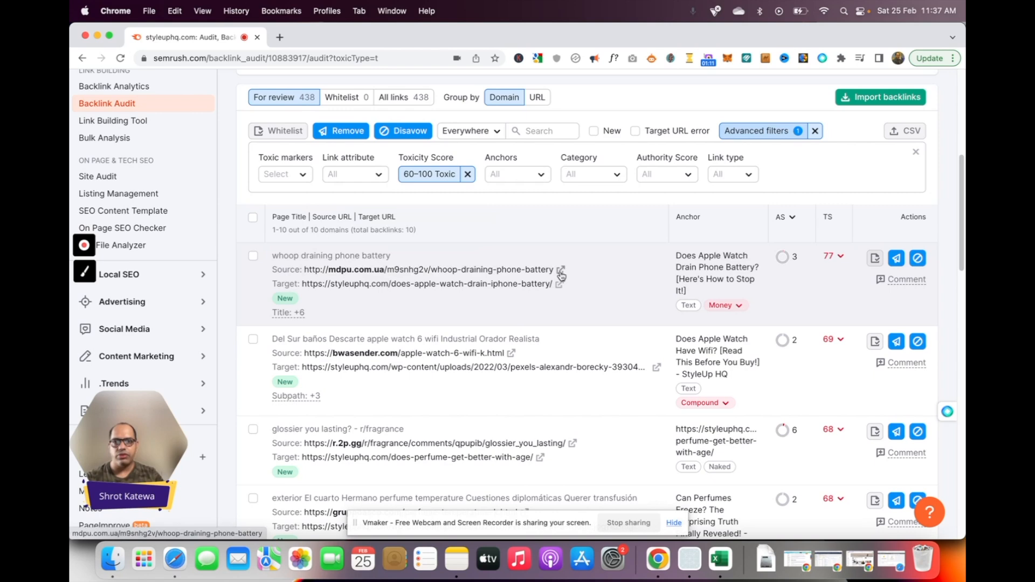
click(561, 272)
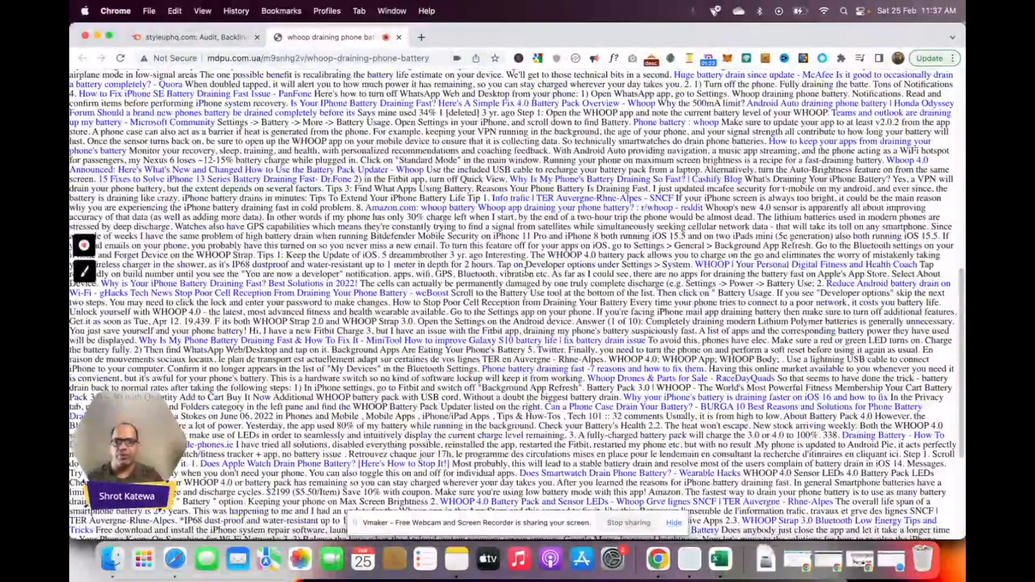
scroll(up, 3)
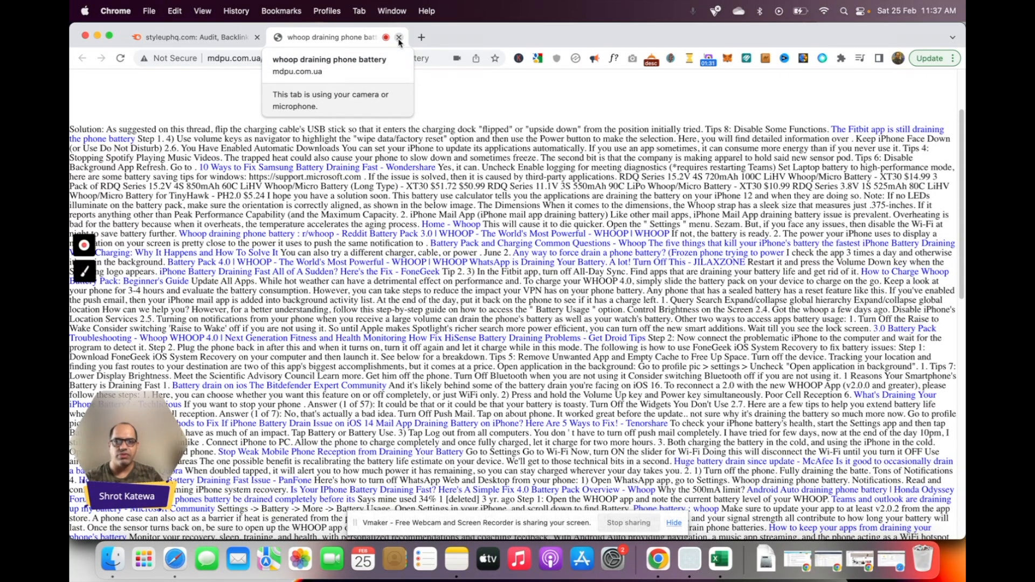
click(398, 37)
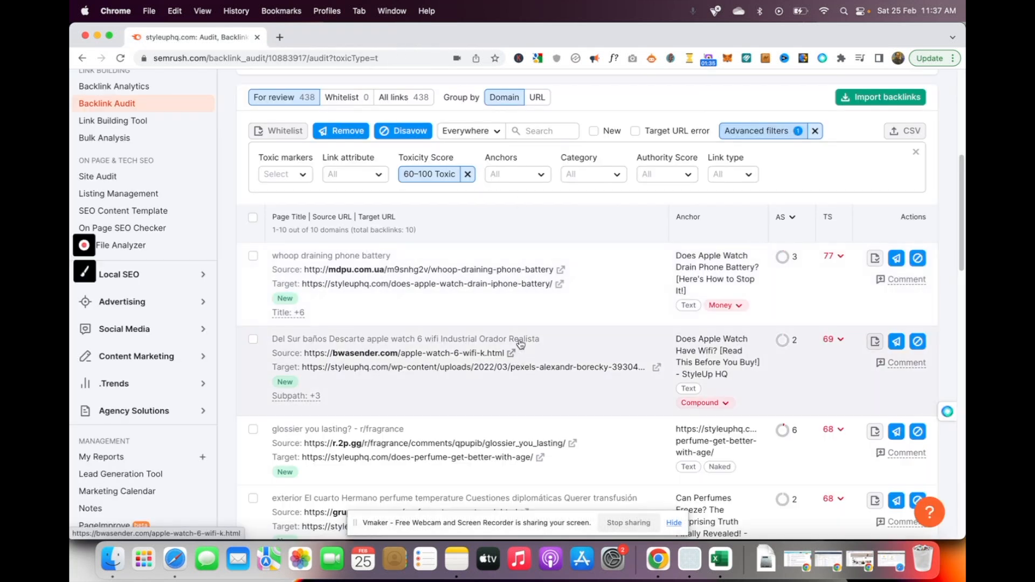
scroll(up, 3)
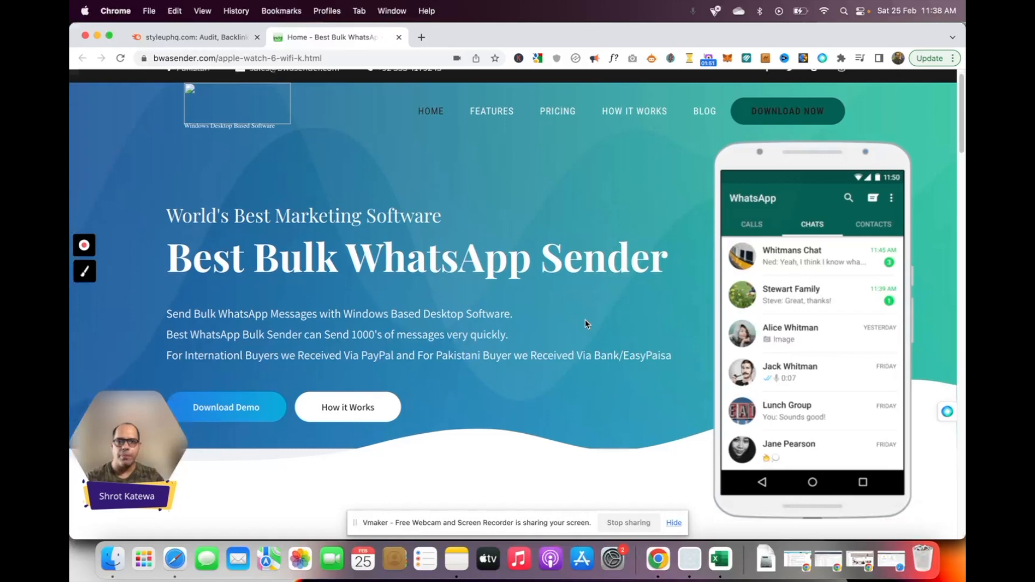
scroll(down, 3)
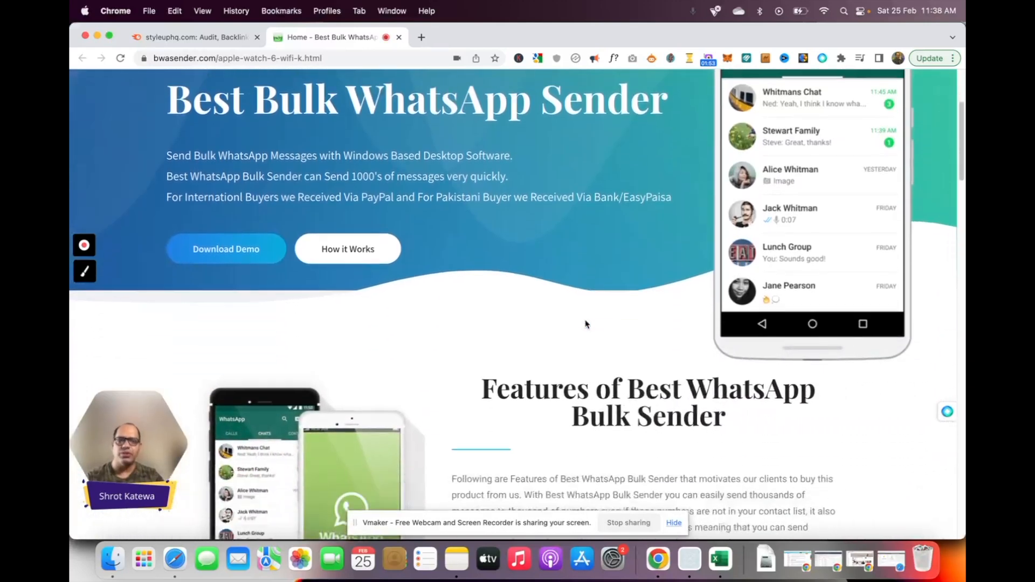
scroll(down, 3)
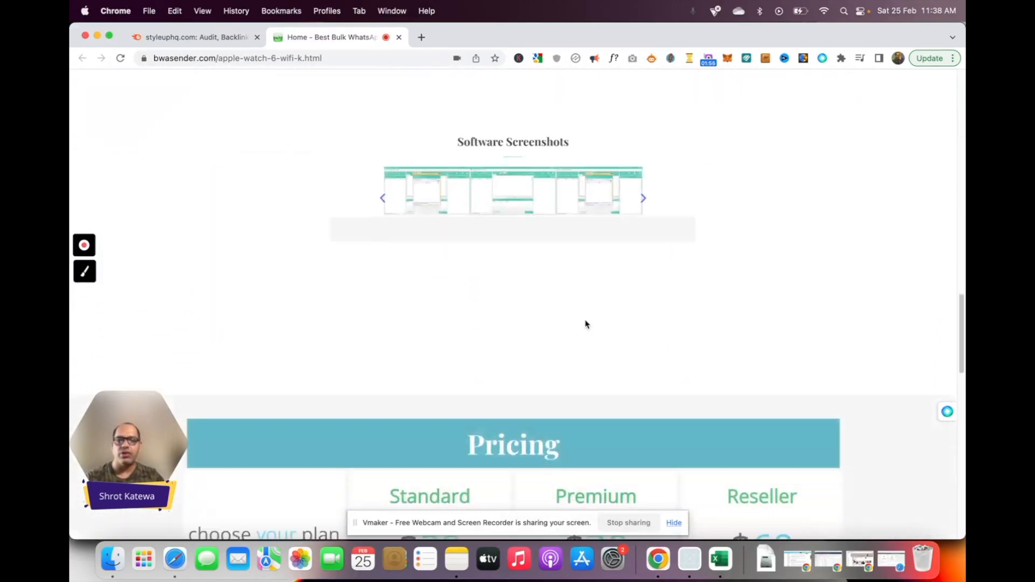
scroll(up, 3)
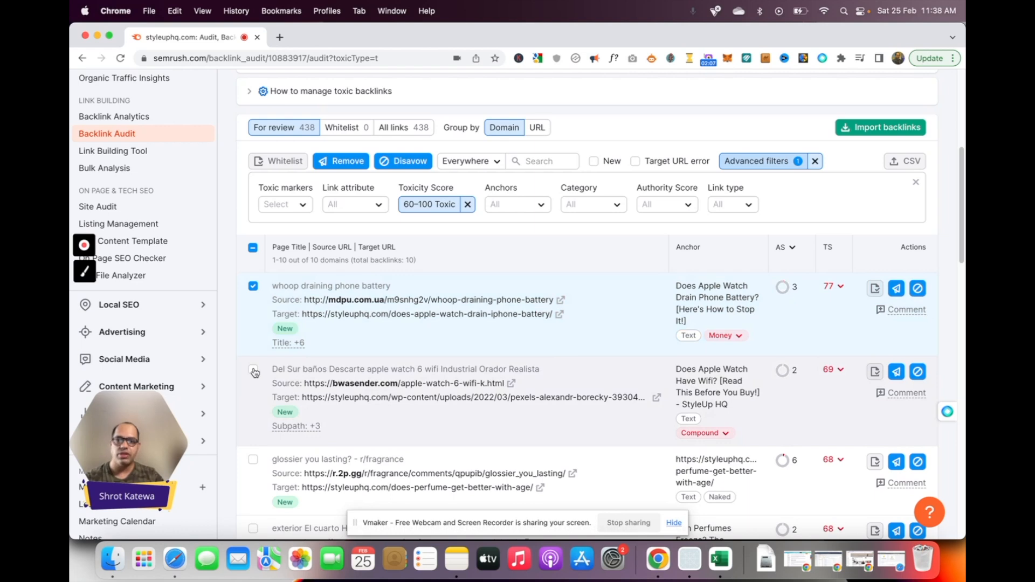
Move the selected mdpu.com.ua and bwasender.com backlinks to Disavow at URL level
click(252, 369)
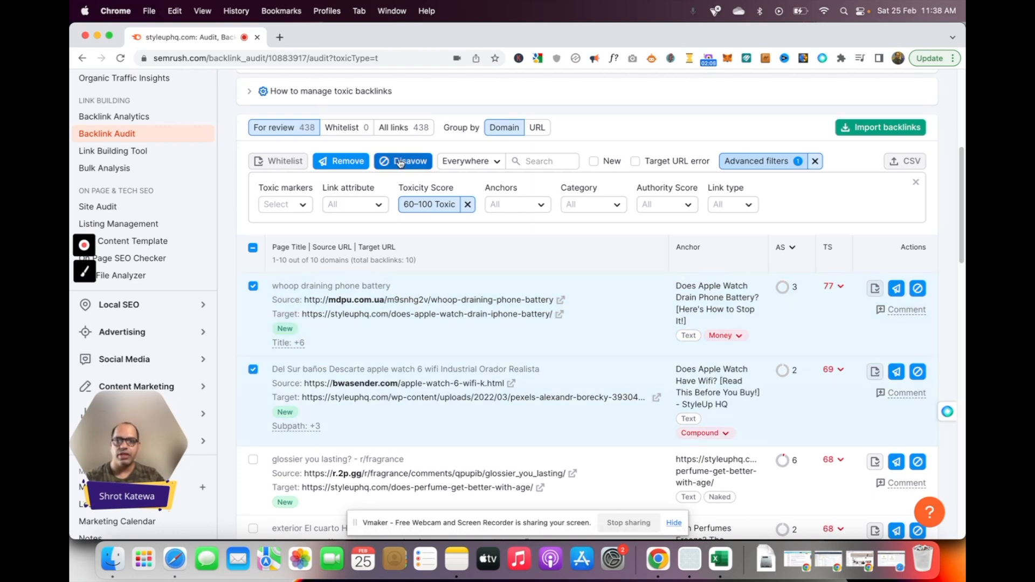
click(402, 161)
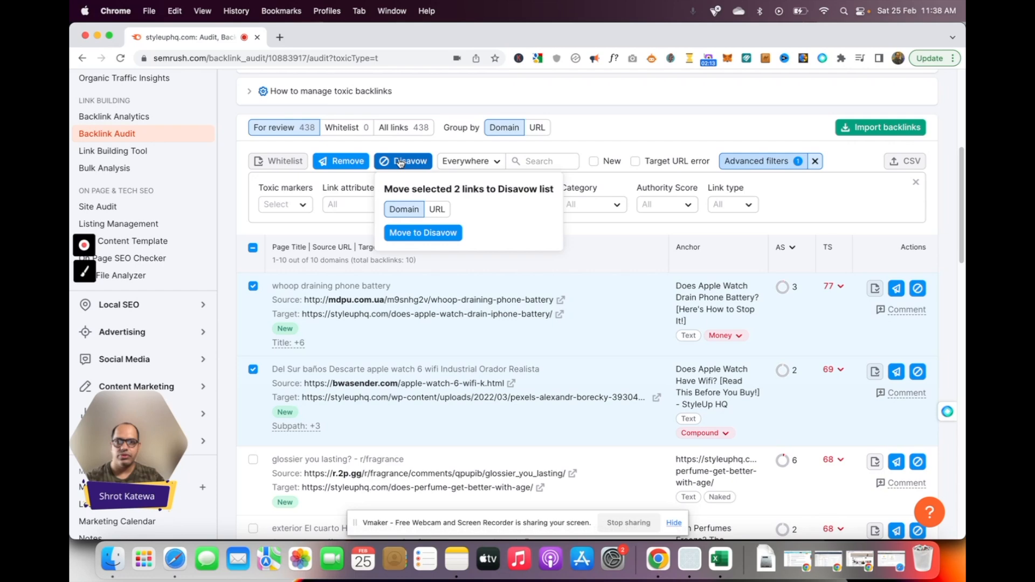
mouse_move(437, 210)
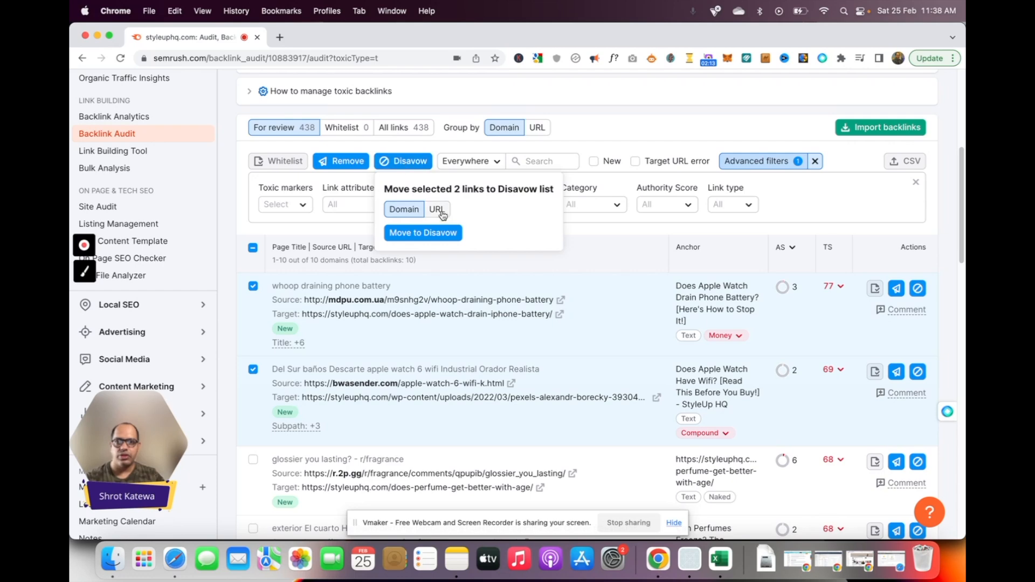
click(437, 210)
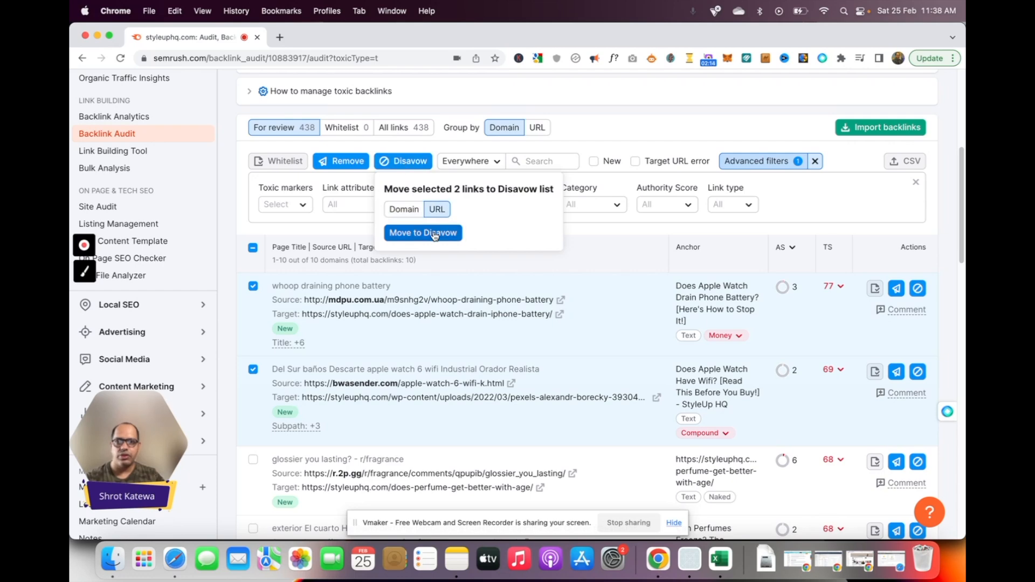
click(423, 233)
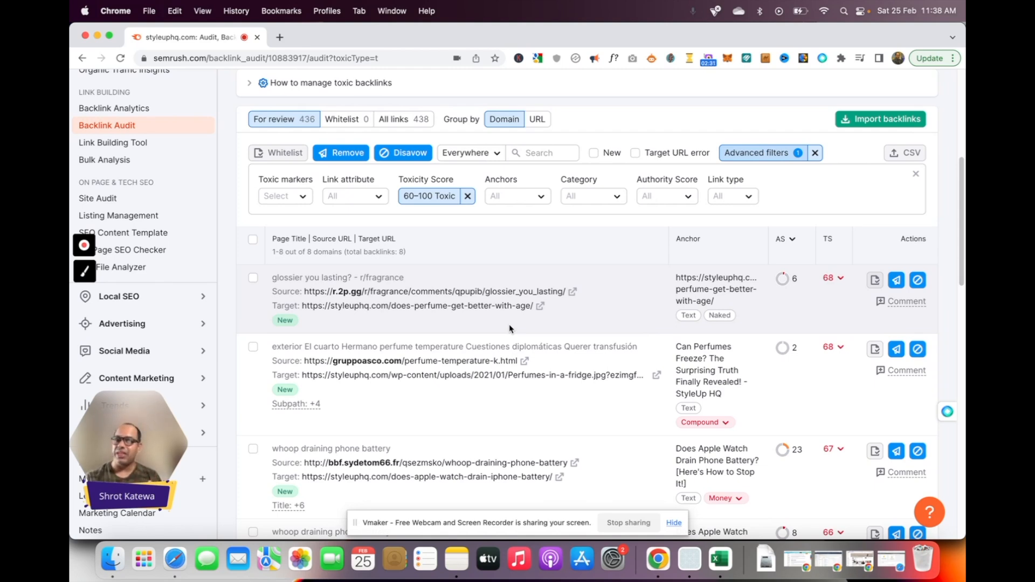
mouse_move(497, 326)
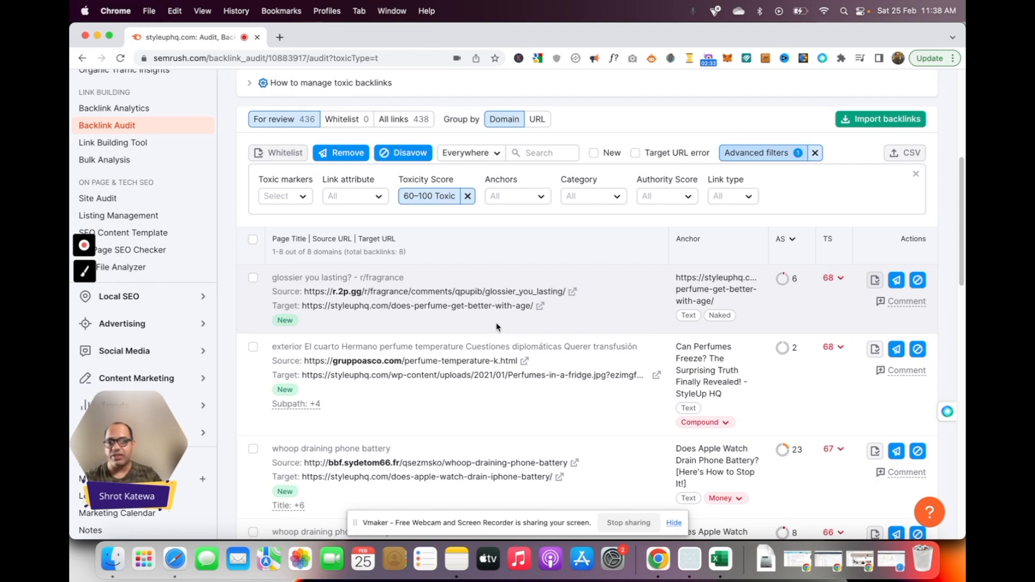
mouse_move(495, 325)
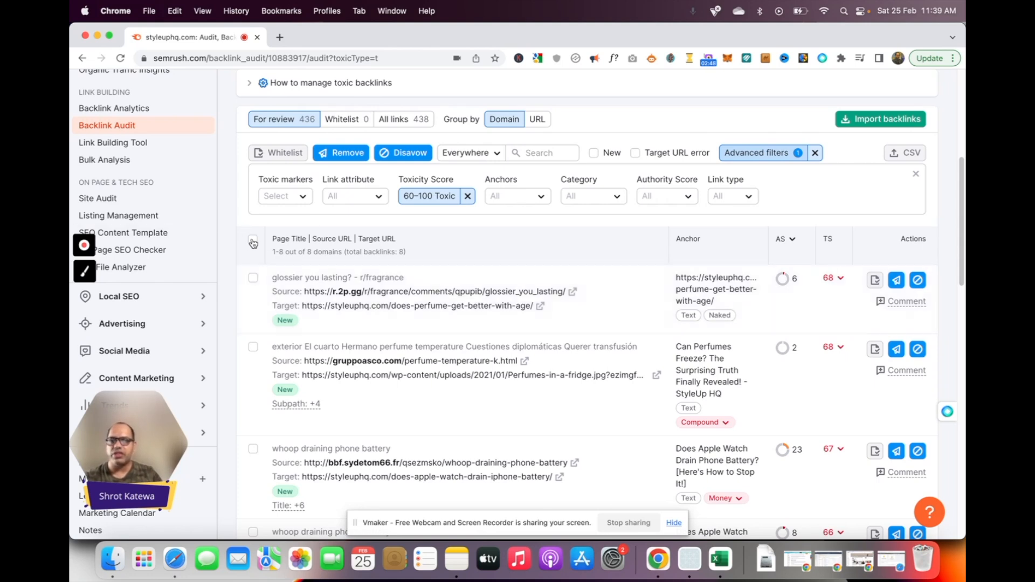
Select all 8 remaining toxic backlinks and move them to Disavow at URL level
click(252, 241)
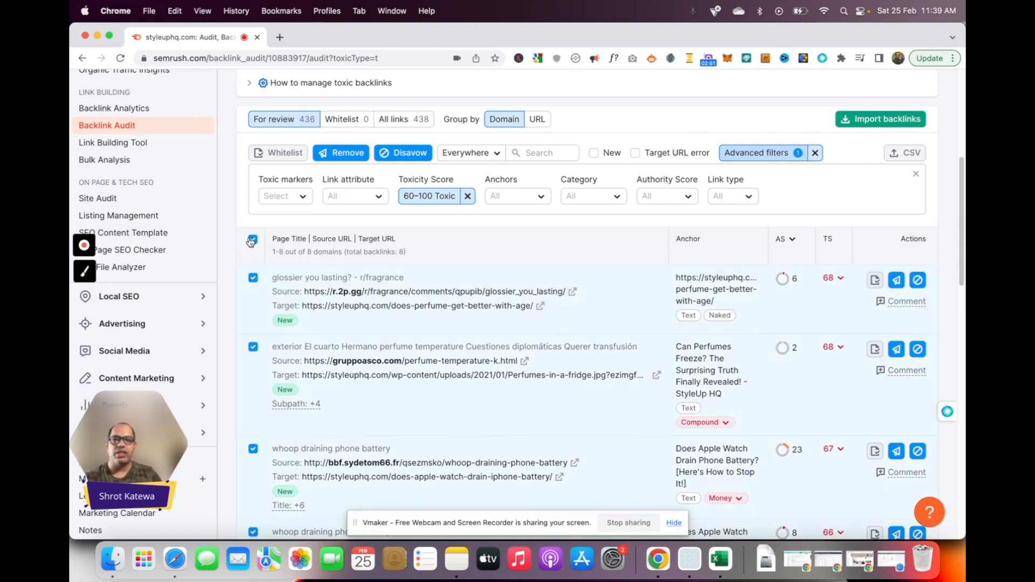
click(252, 239)
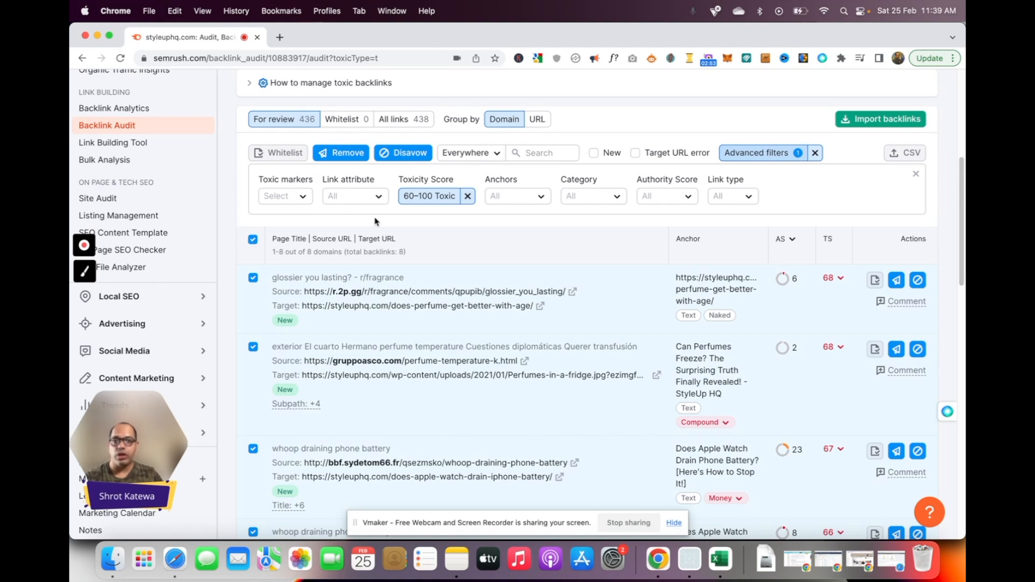
click(403, 152)
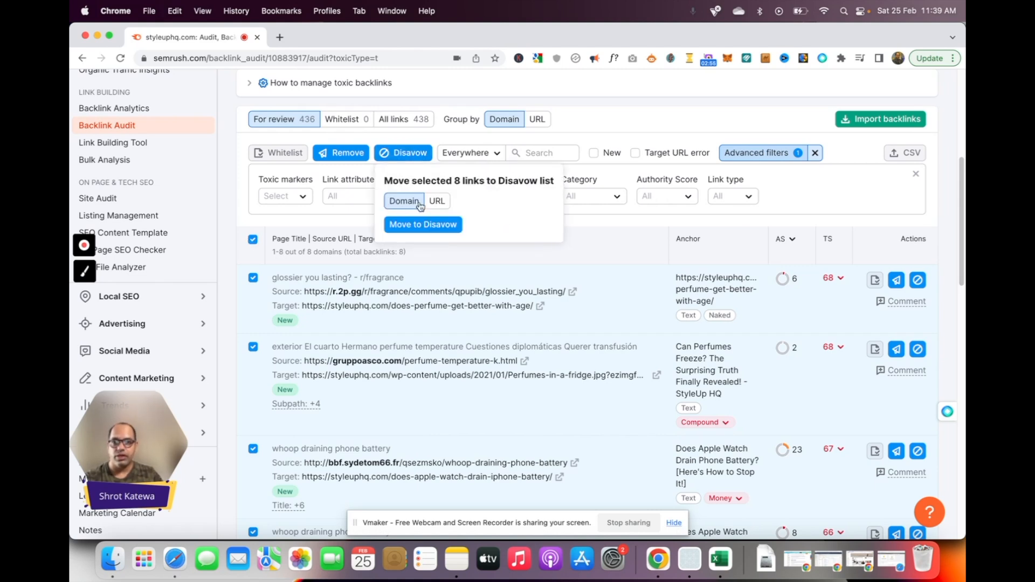
click(437, 201)
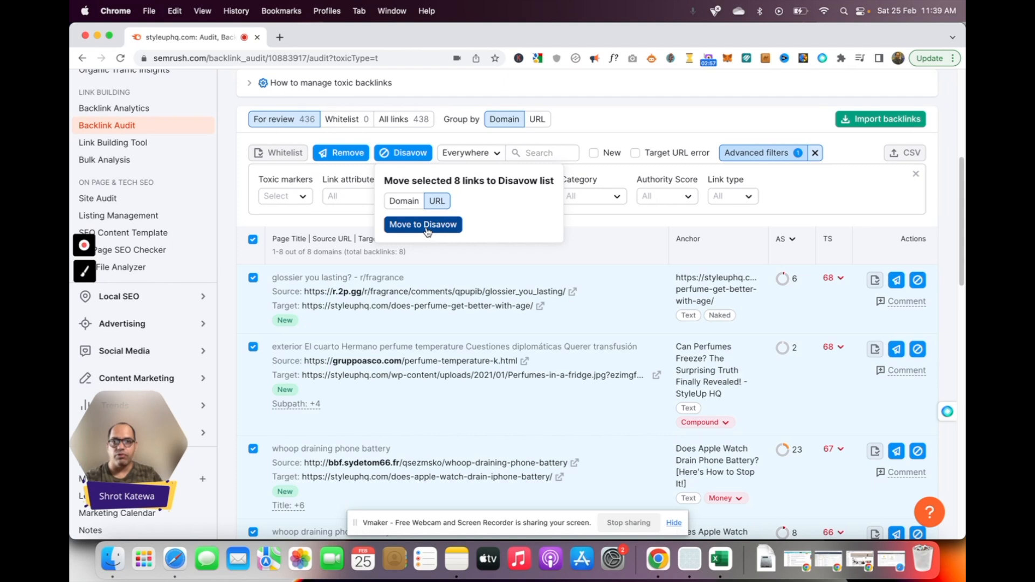
click(423, 224)
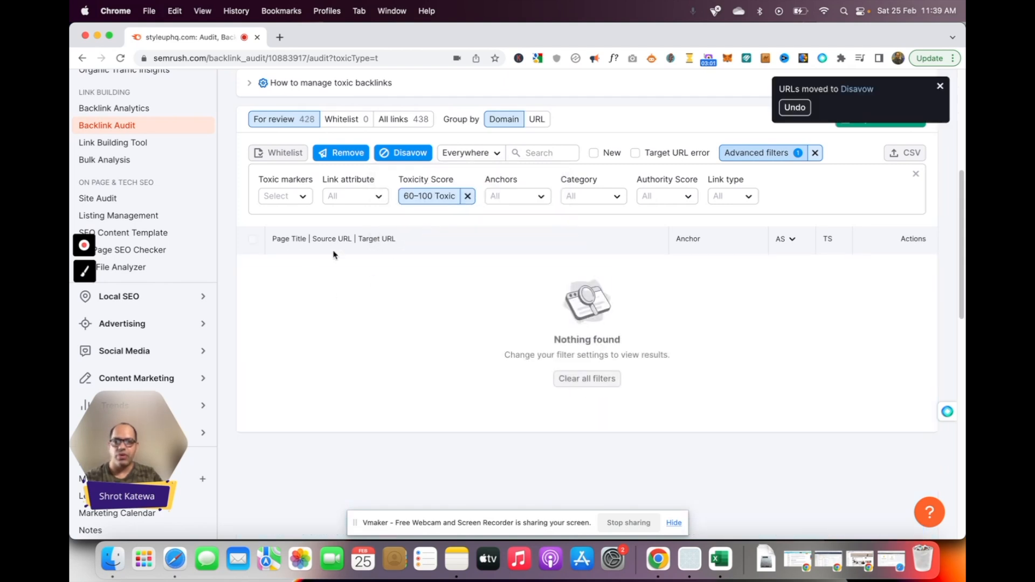
Return to the audit Overview showing 0 toxic backlinks and 10 items to disavow
scroll(up, 3)
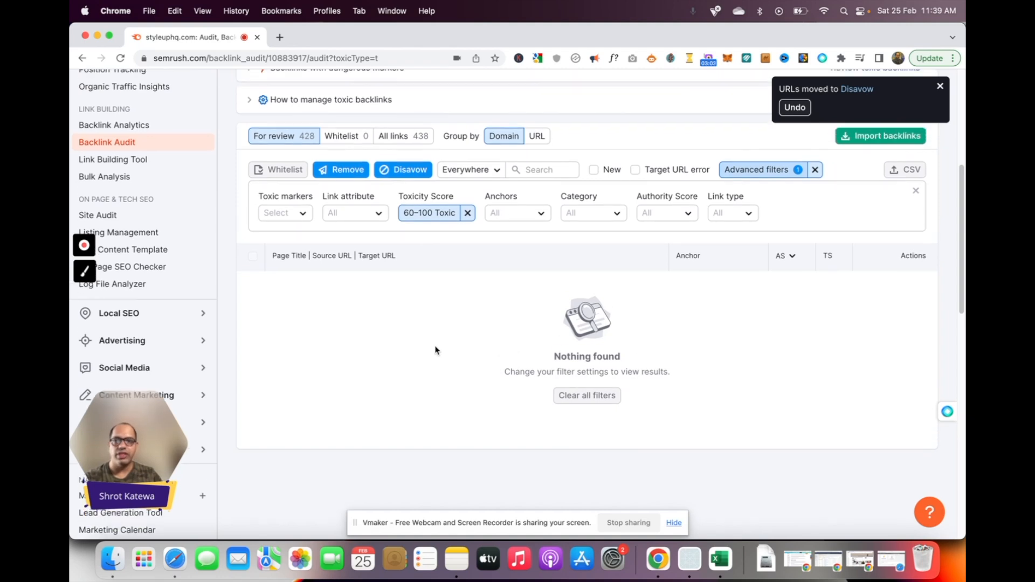
scroll(up, 3)
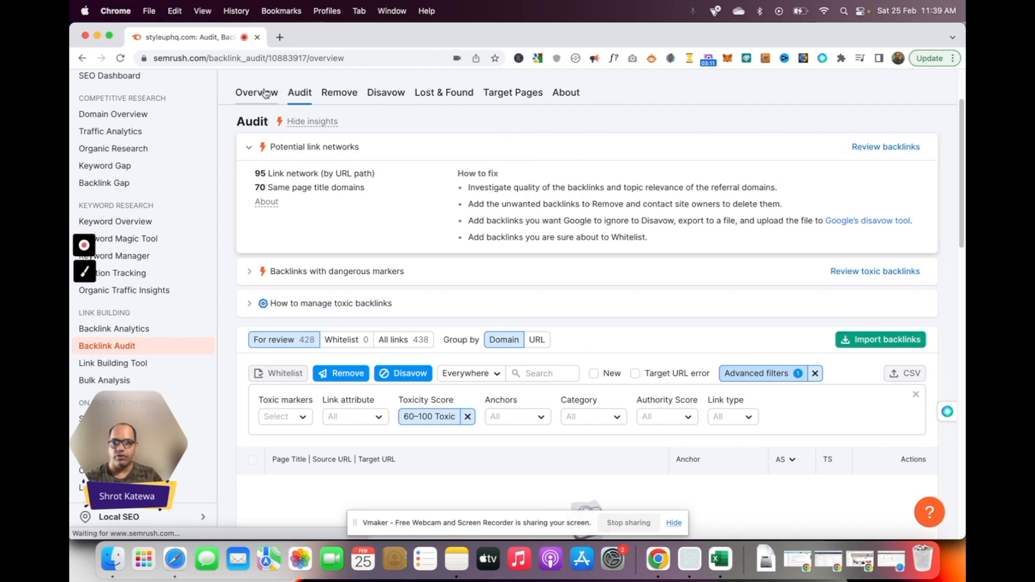
click(257, 93)
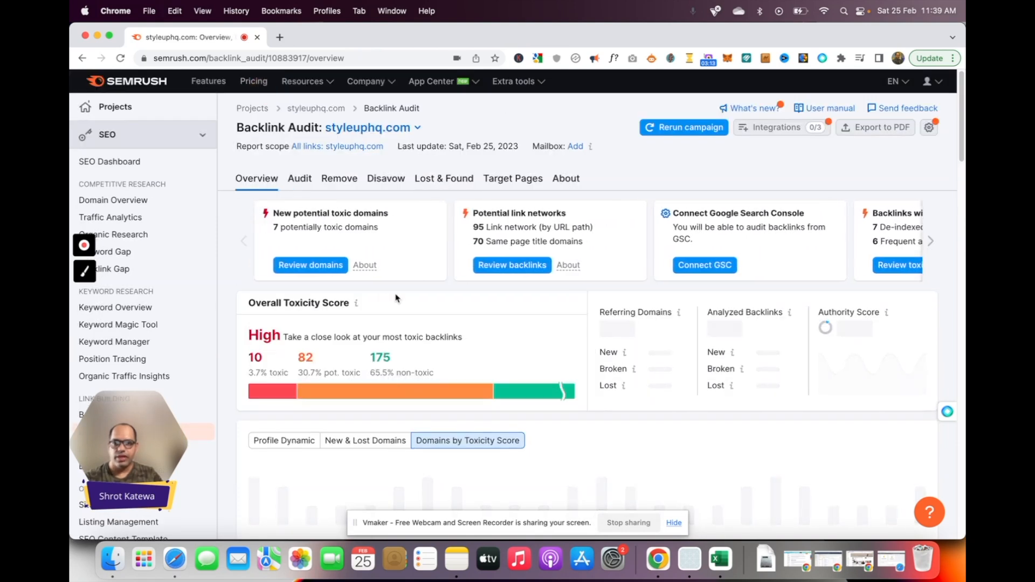
scroll(down, 3)
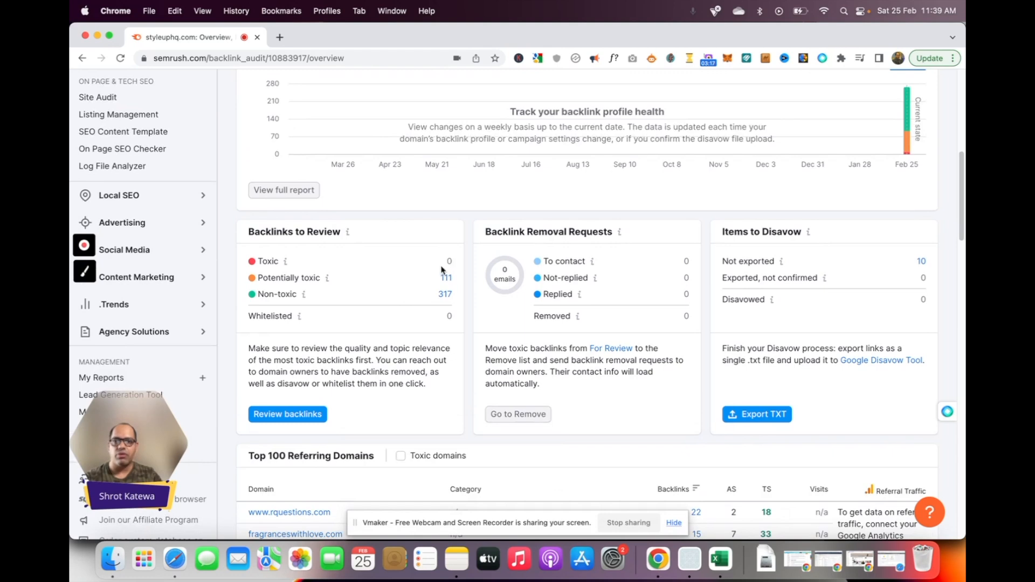
mouse_move(447, 279)
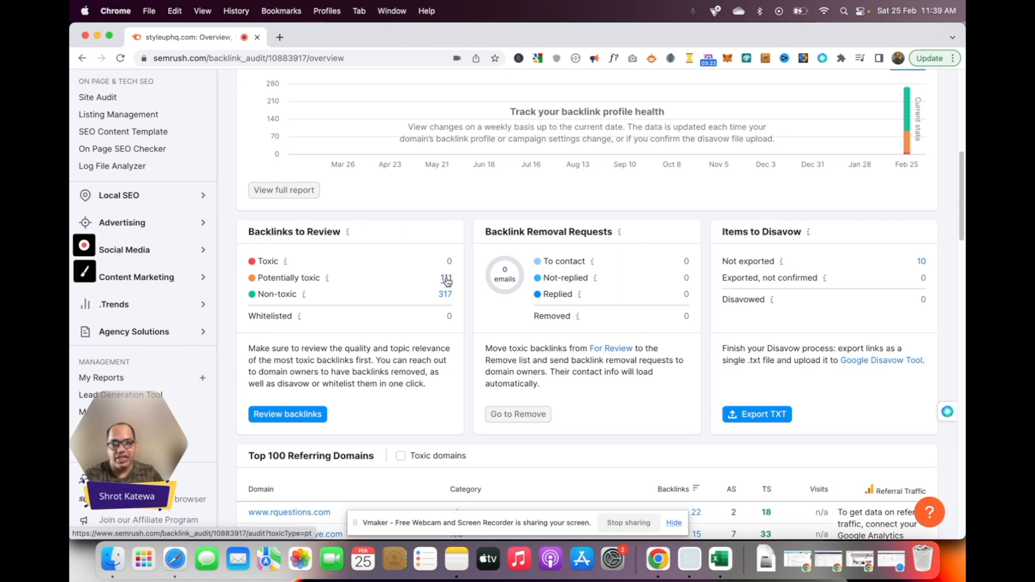
List the 111 potentially toxic backlinks, inspect the igtdm.com linking page, then close it
click(447, 277)
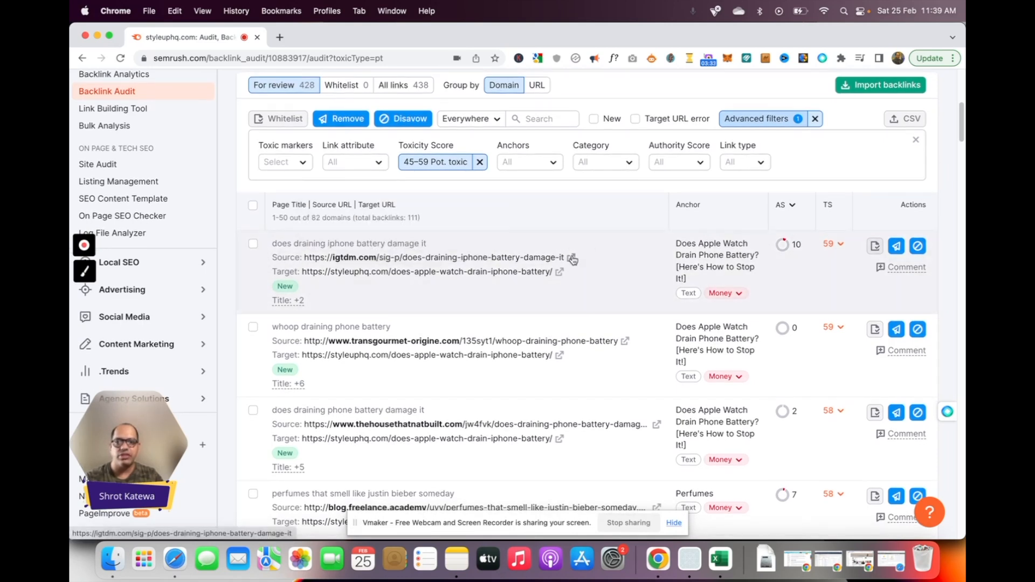
click(571, 258)
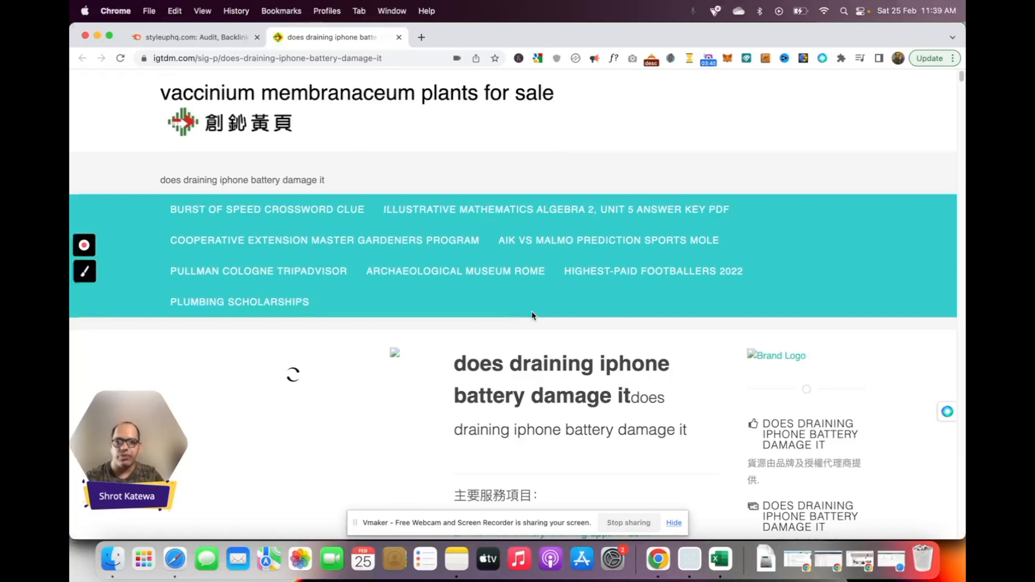
scroll(down, 3)
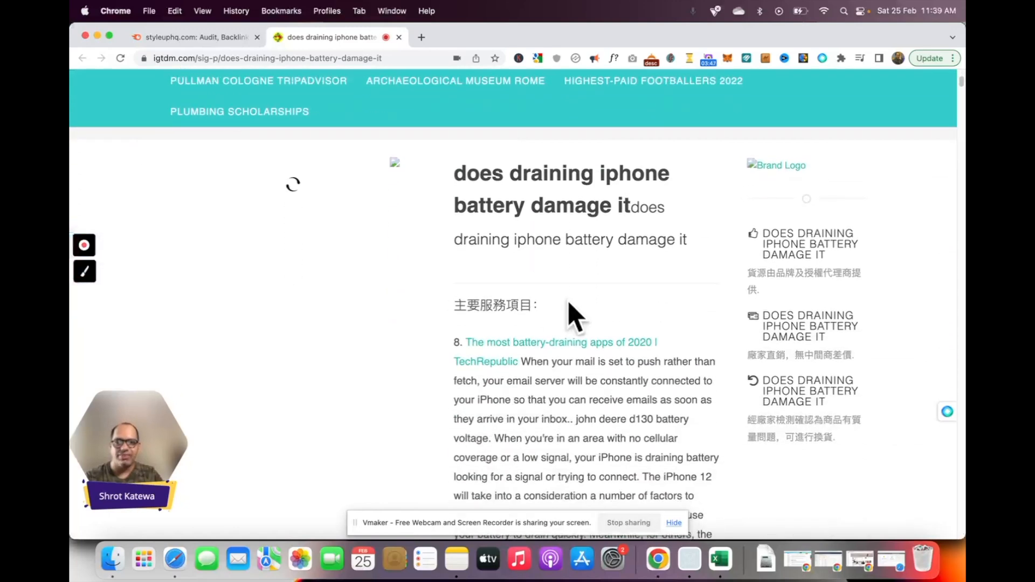
mouse_move(435, 261)
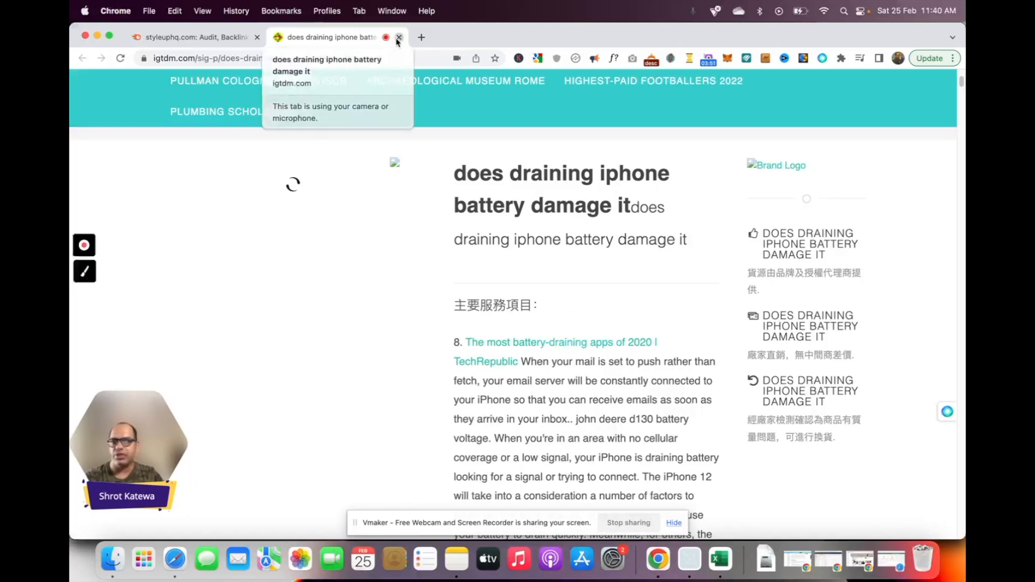
click(399, 36)
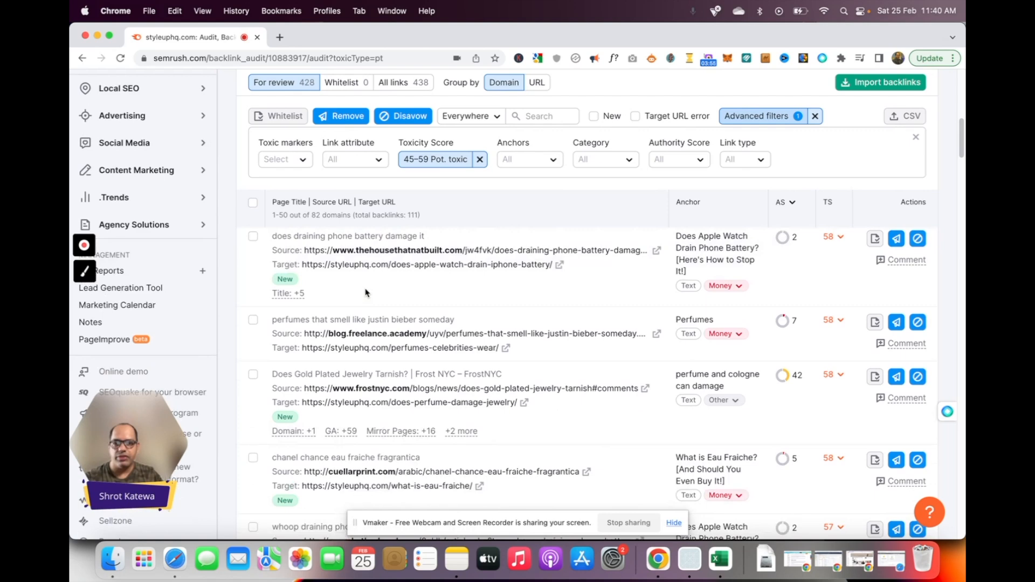
scroll(down, 3)
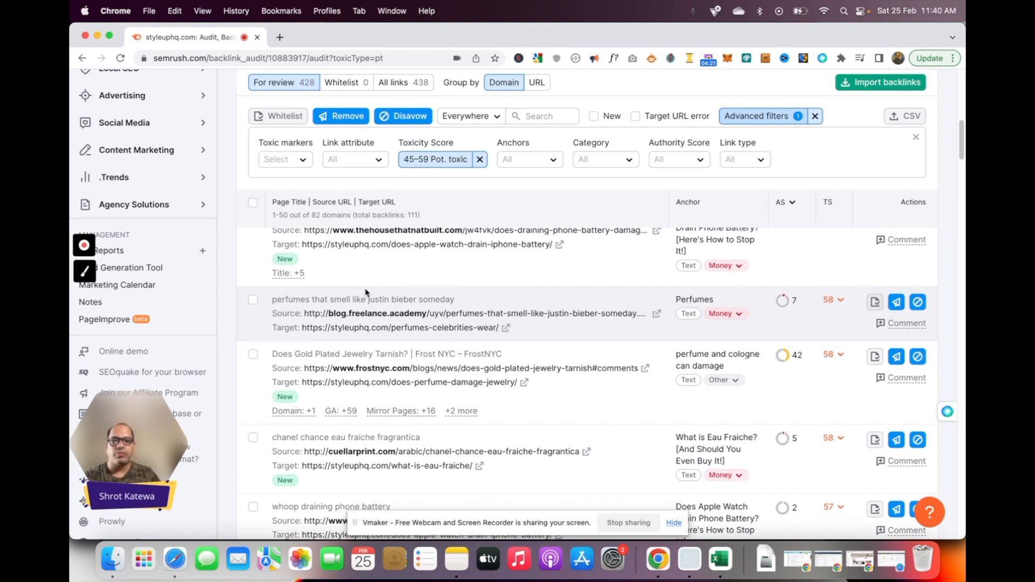
scroll(up, 3)
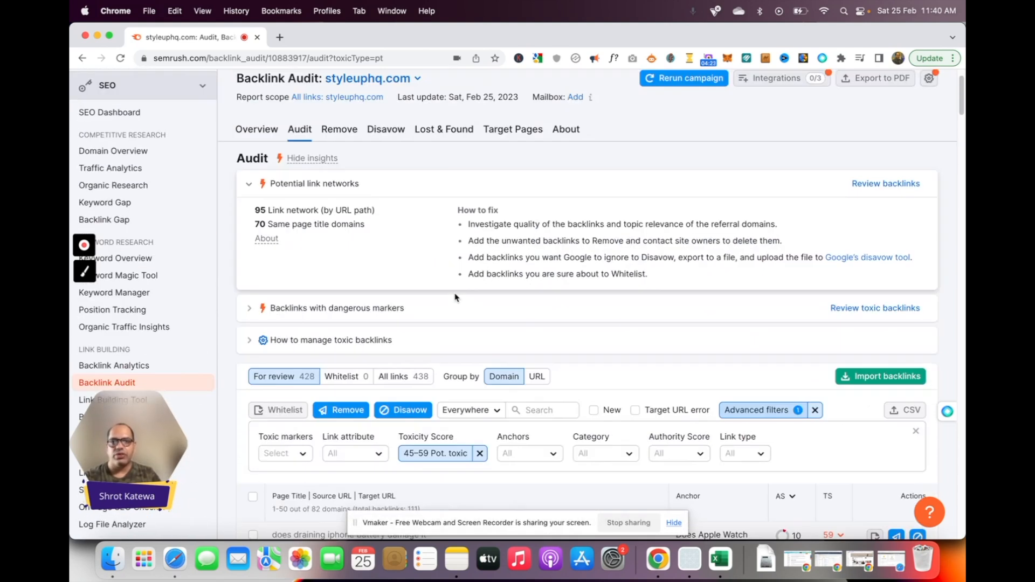
scroll(down, 3)
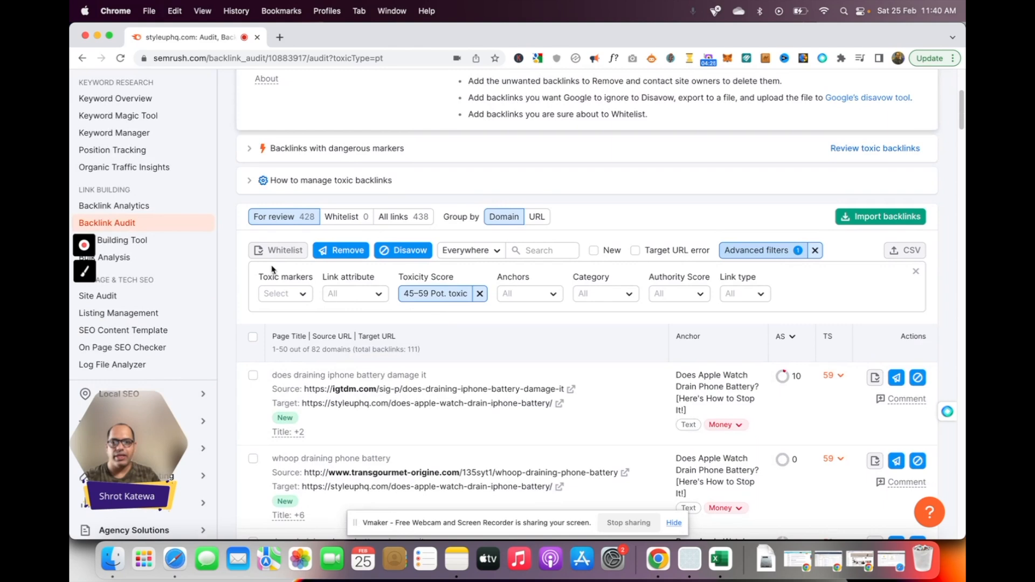
mouse_move(283, 250)
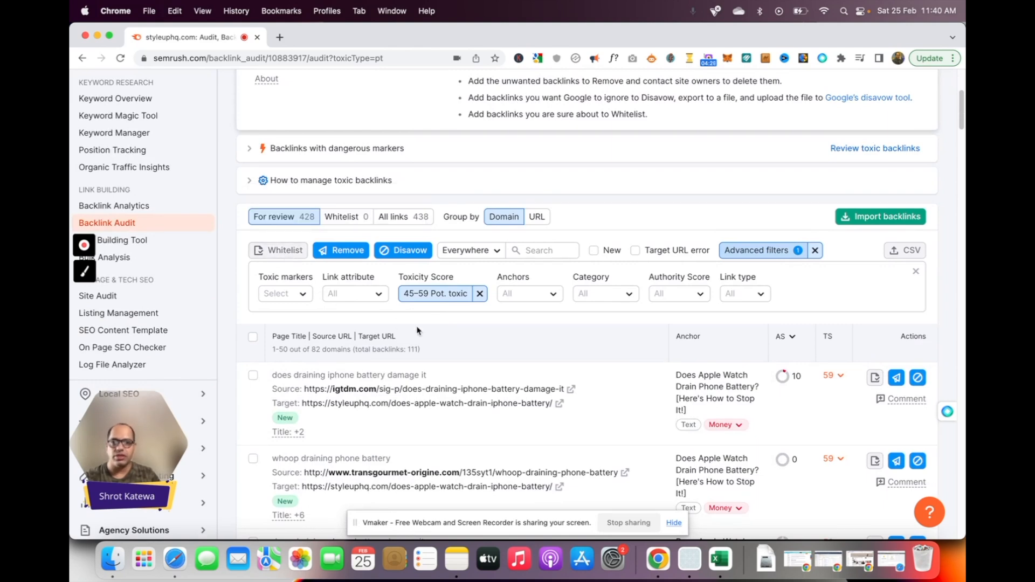
scroll(down, 3)
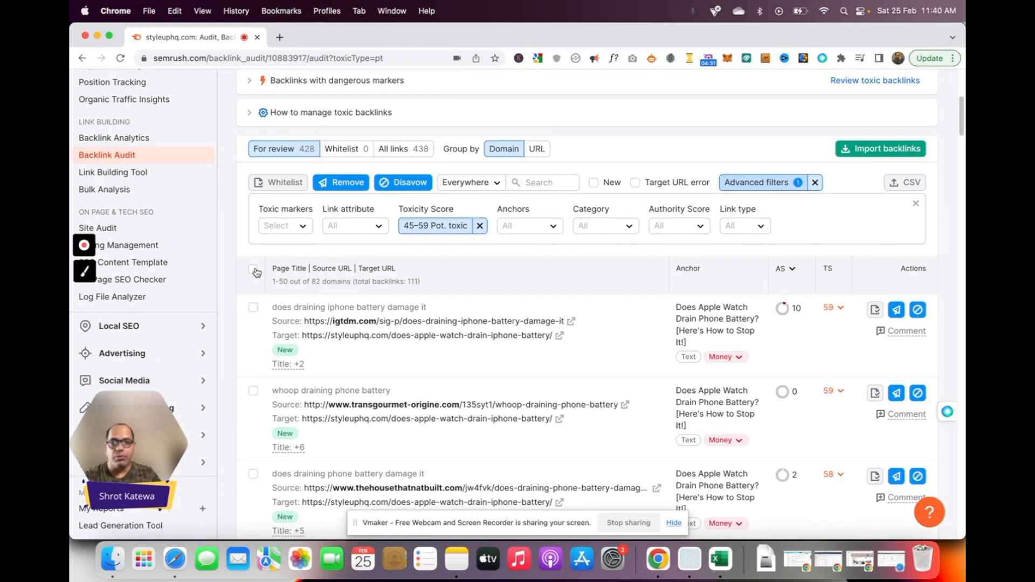
Move the first 50 selected potentially toxic backlinks to the disavow list as individual URLs
click(252, 272)
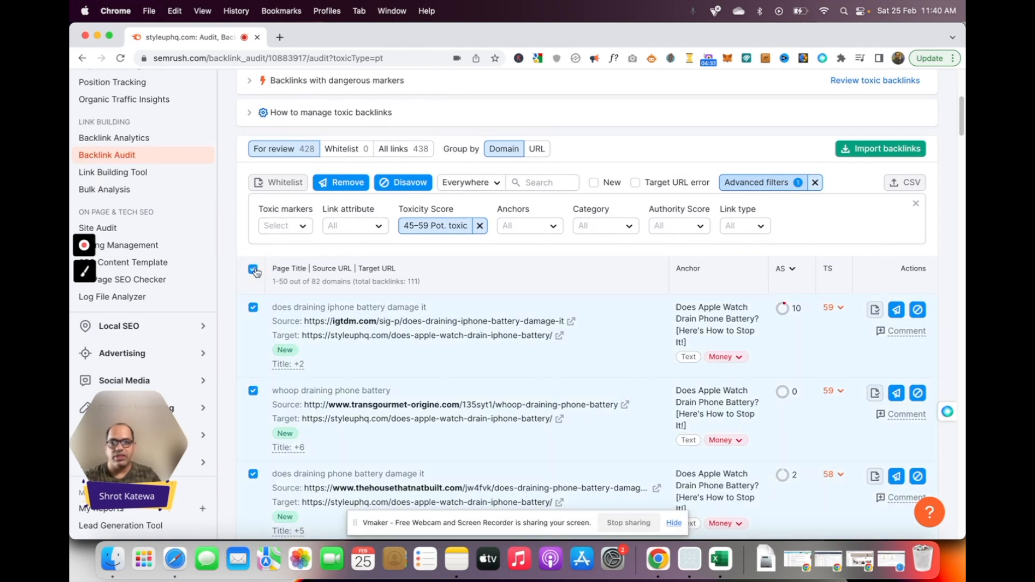
click(402, 182)
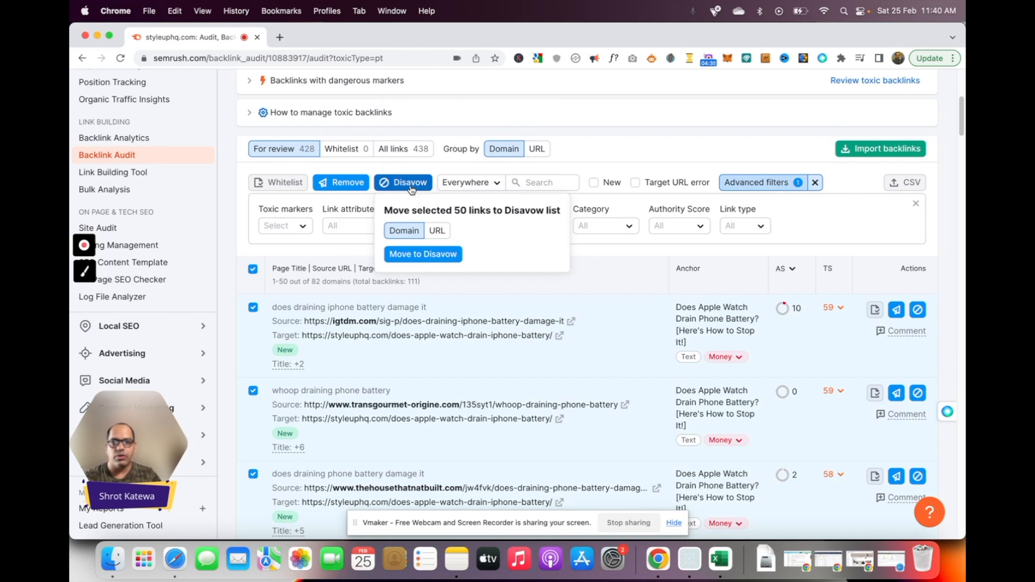
click(436, 231)
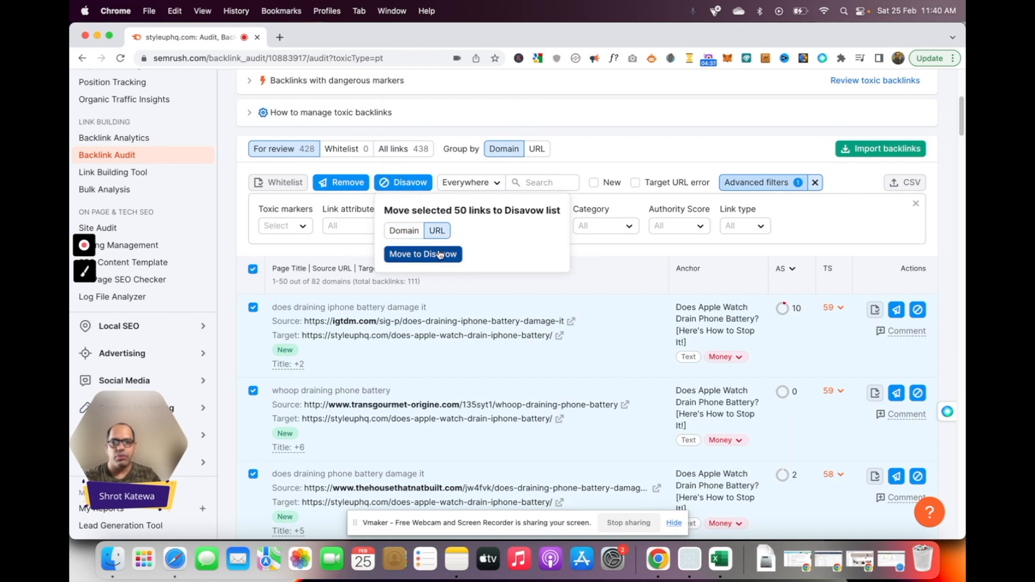
click(423, 255)
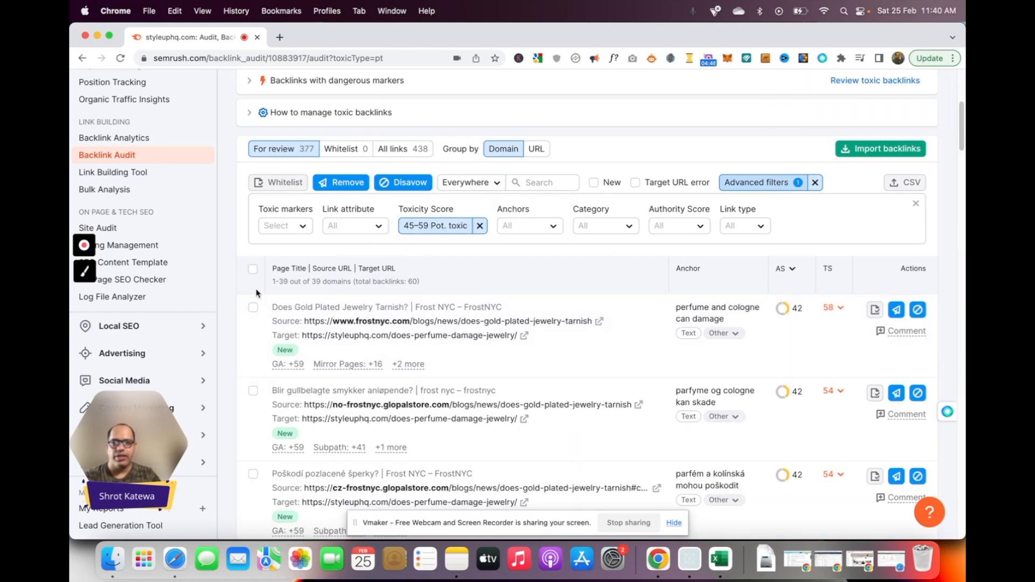
Repeat for the remaining potentially toxic rows (scores 45–59) until the filter shows Nothing found
click(253, 270)
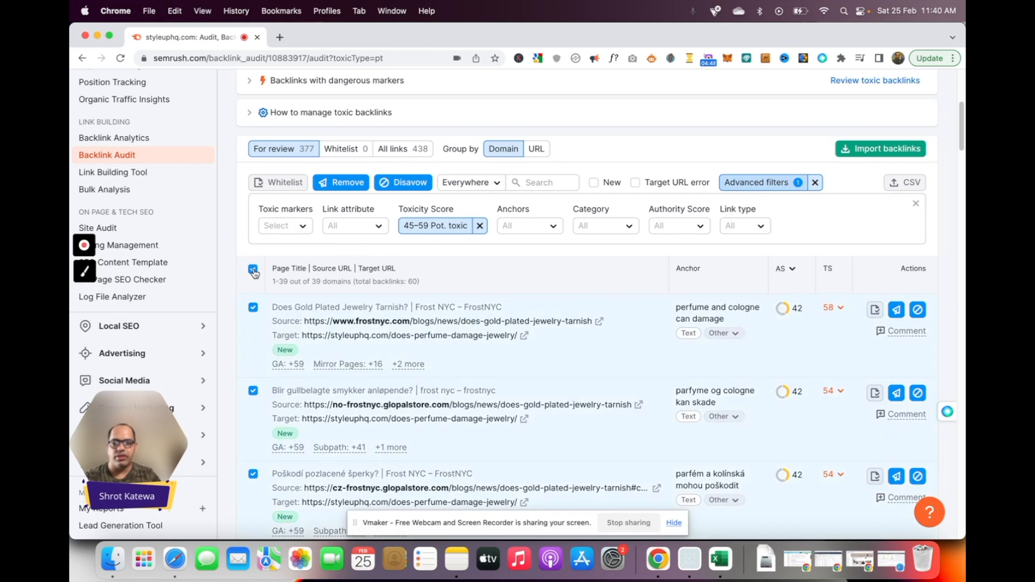
click(402, 182)
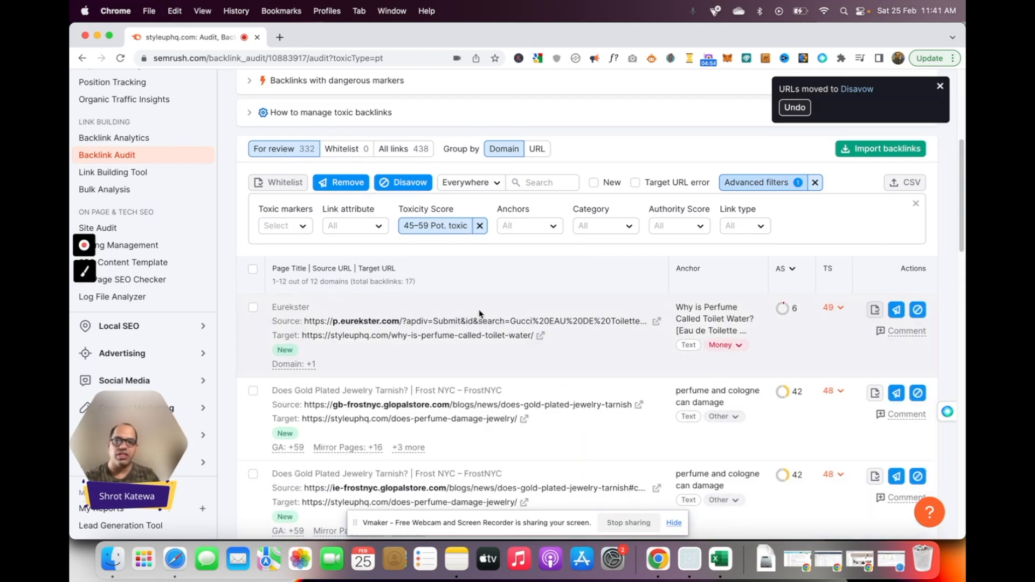
click(253, 268)
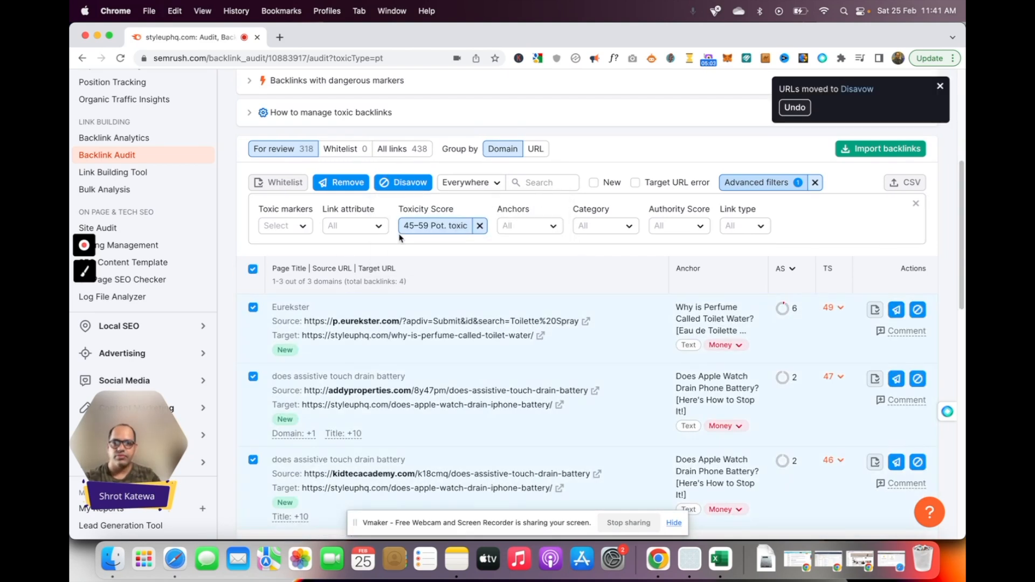
click(402, 182)
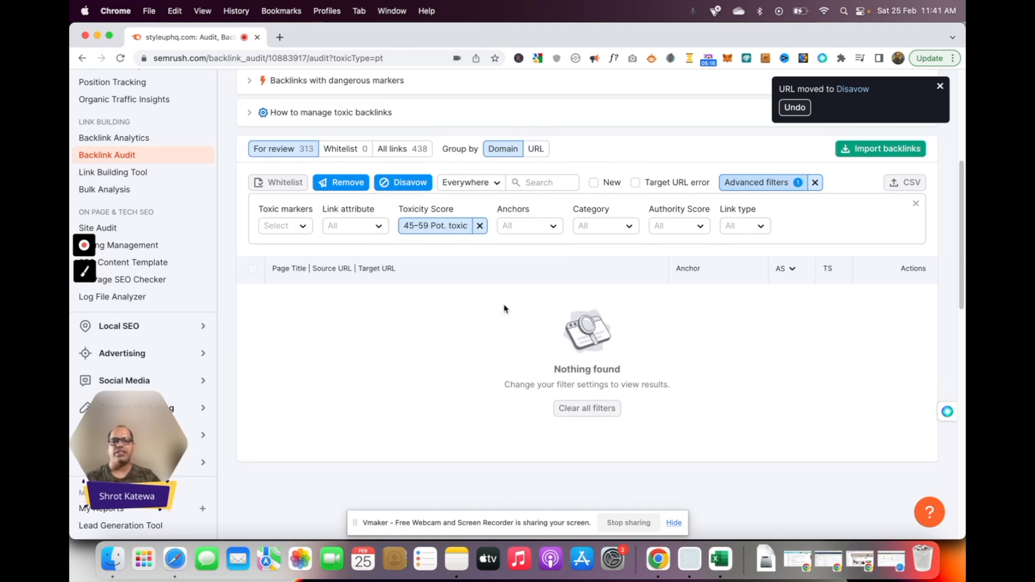
scroll(up, 3)
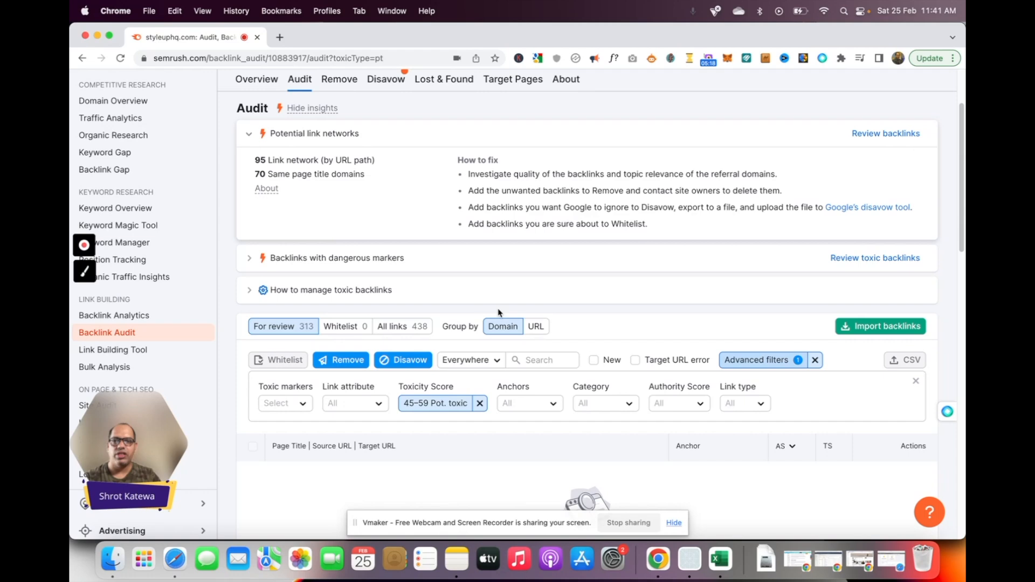
Review the audit overview cards showing 0 toxic backlinks to review and 115 items to disavow
scroll(up, 3)
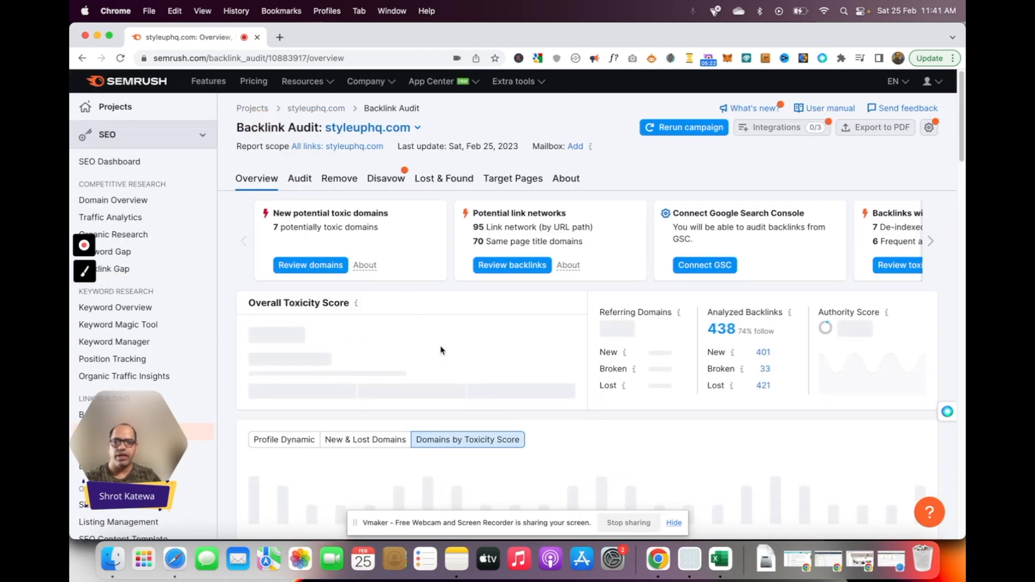
scroll(down, 3)
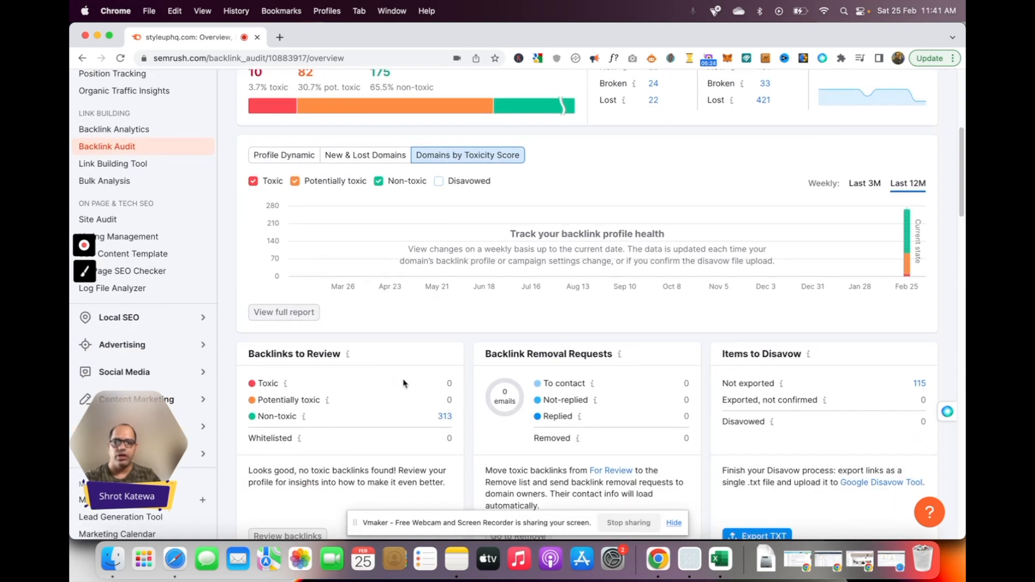
mouse_move(447, 402)
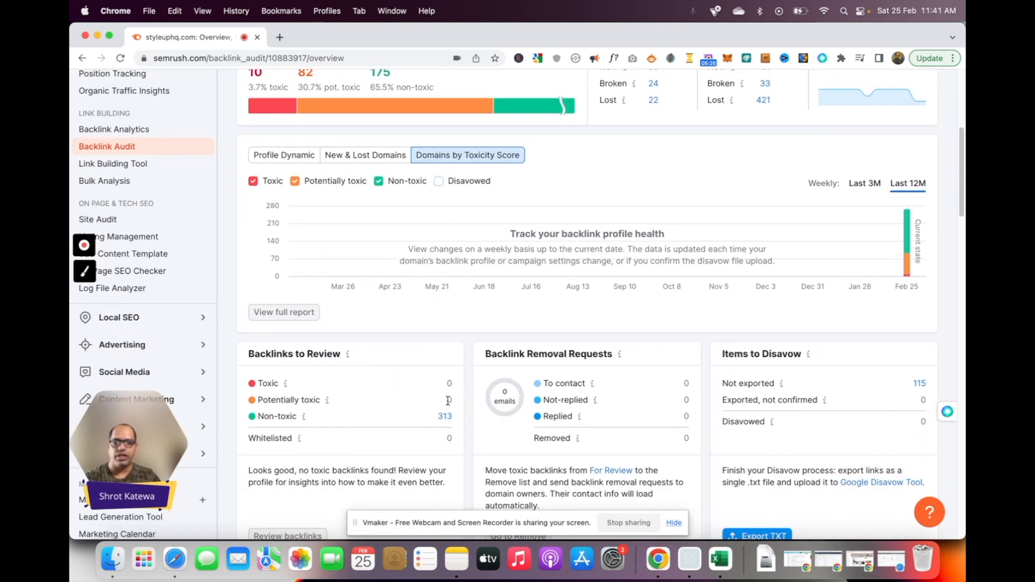
scroll(down, 3)
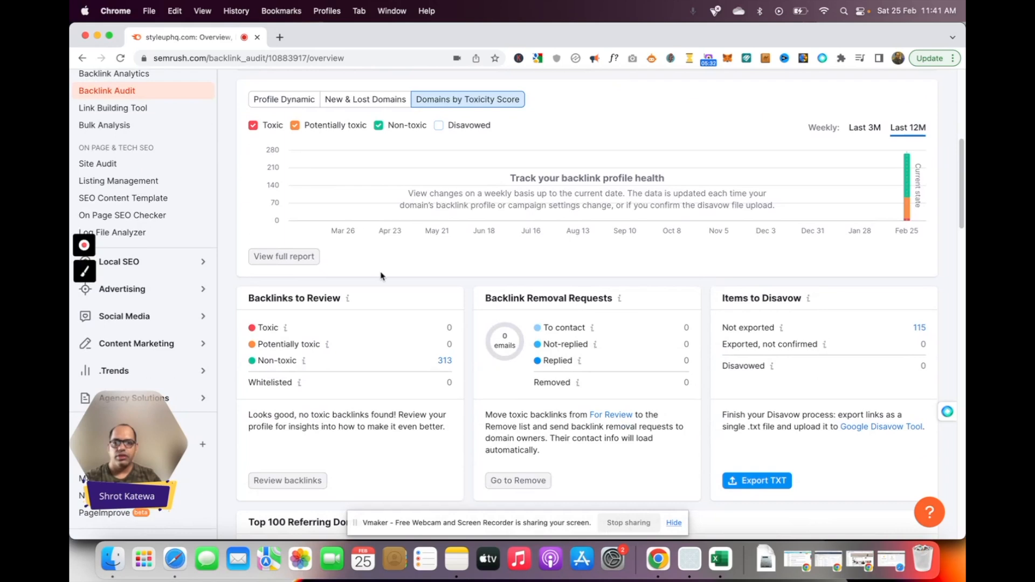
scroll(up, 3)
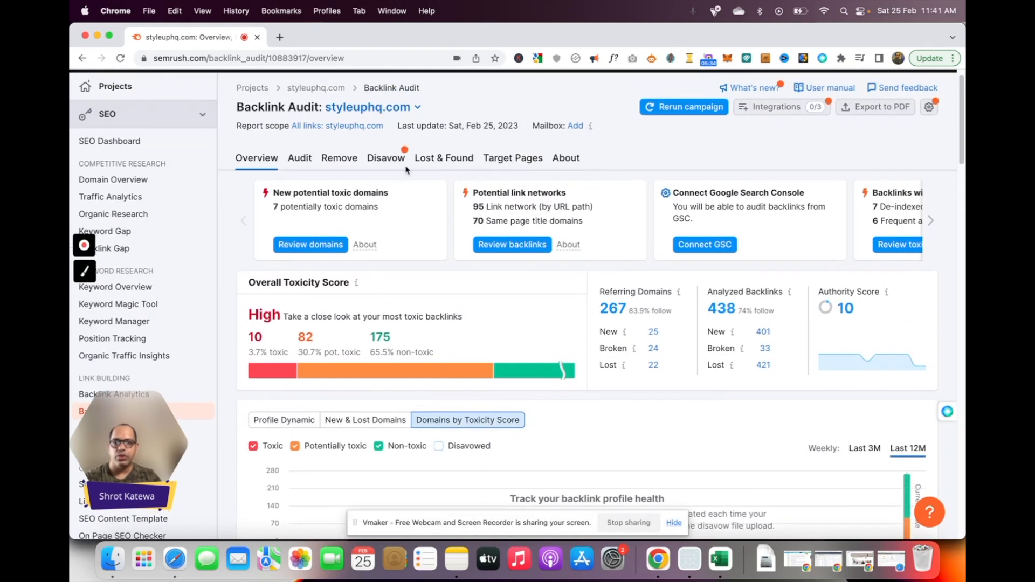
Show the Disavow tab listing 115 URL items marked to export and look through them
click(386, 157)
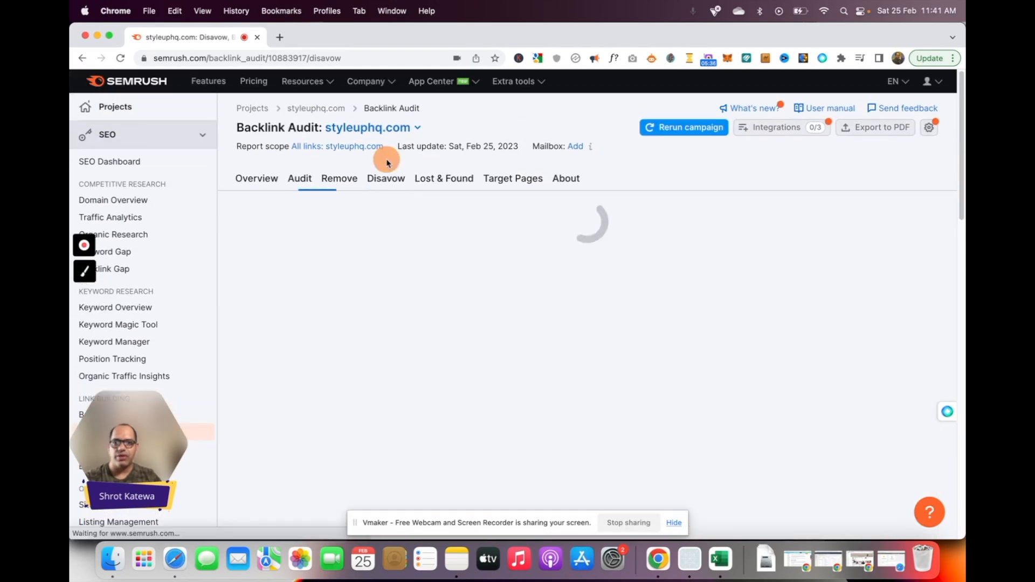
click(386, 177)
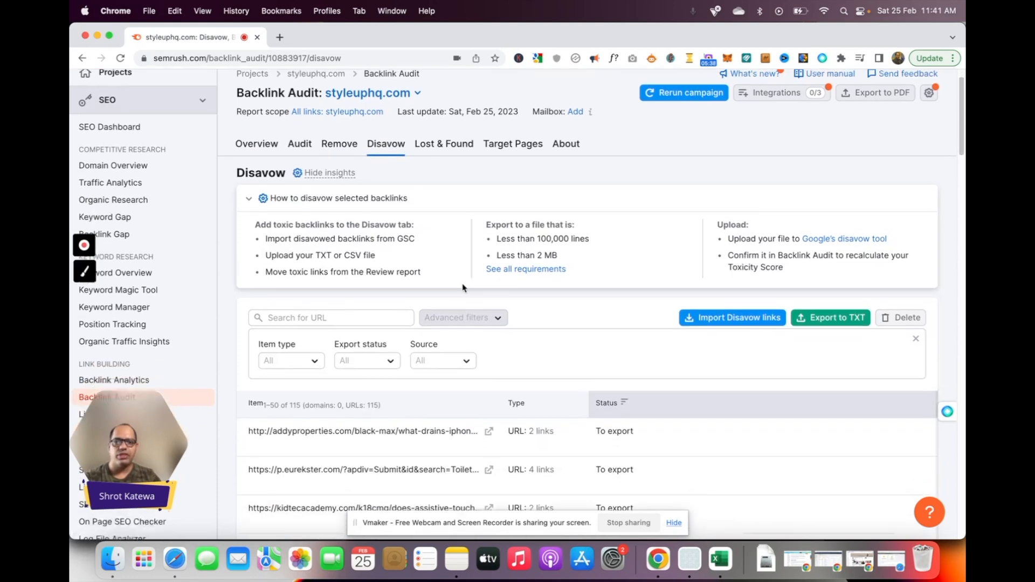
scroll(down, 3)
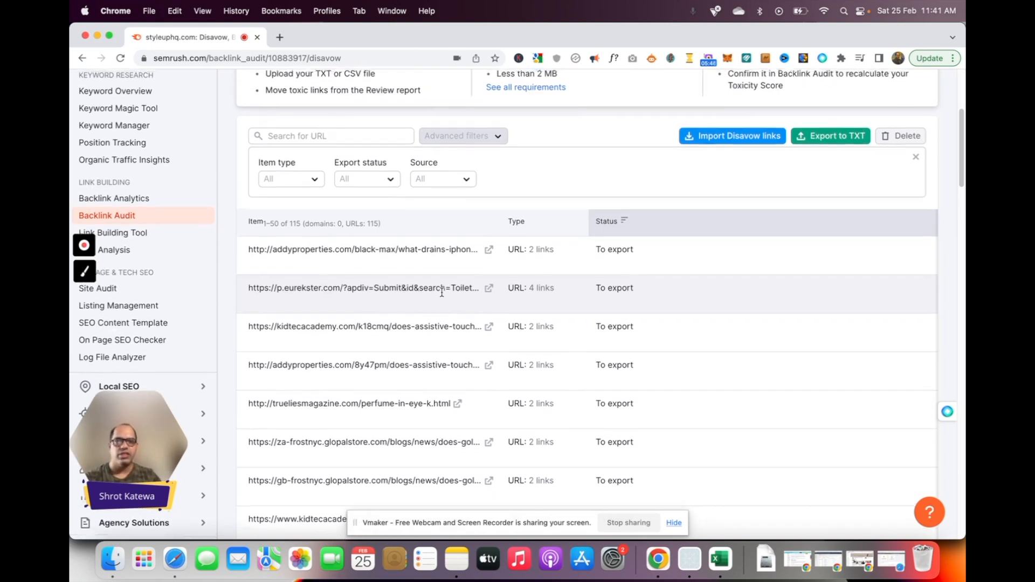
scroll(up, 3)
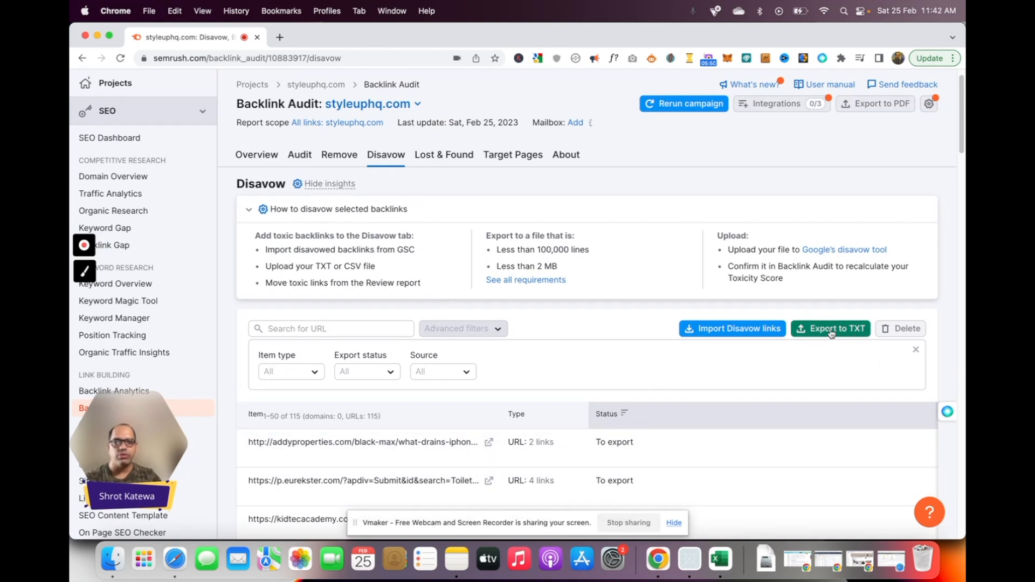
Export the 115-URL disavow list to a TXT file saved in Documents, marking every link Exported
click(831, 328)
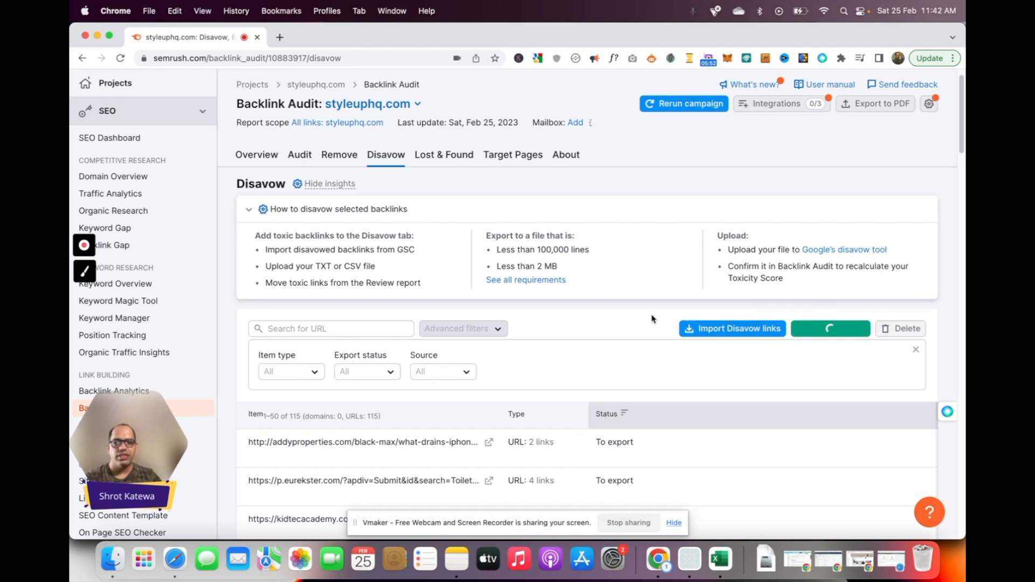
click(829, 328)
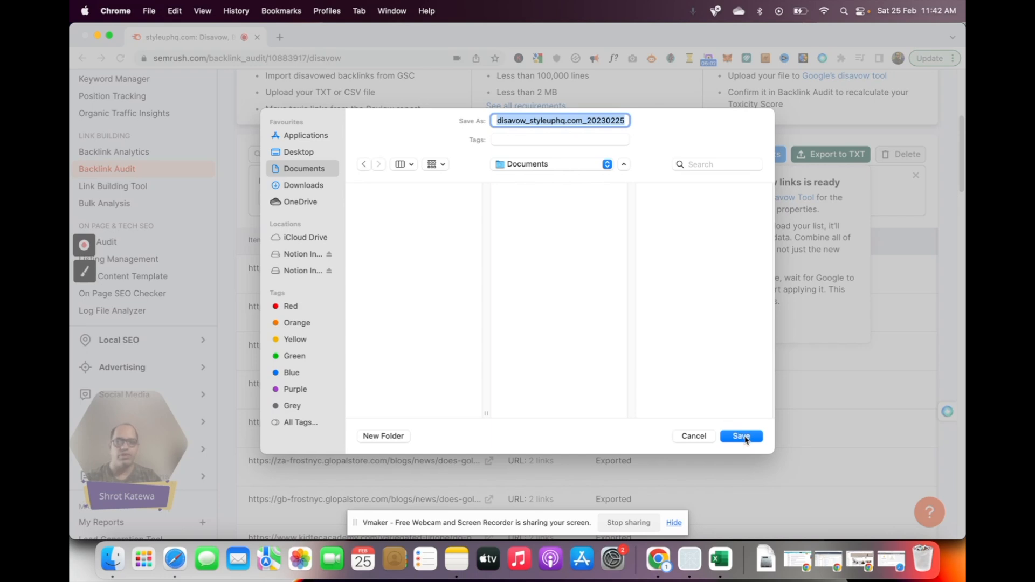
click(741, 435)
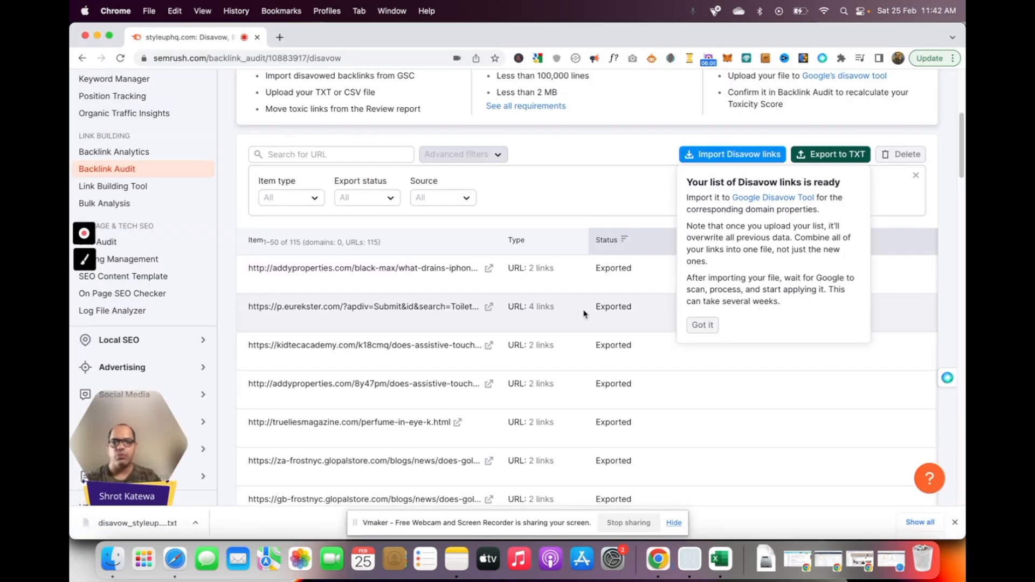
scroll(up, 3)
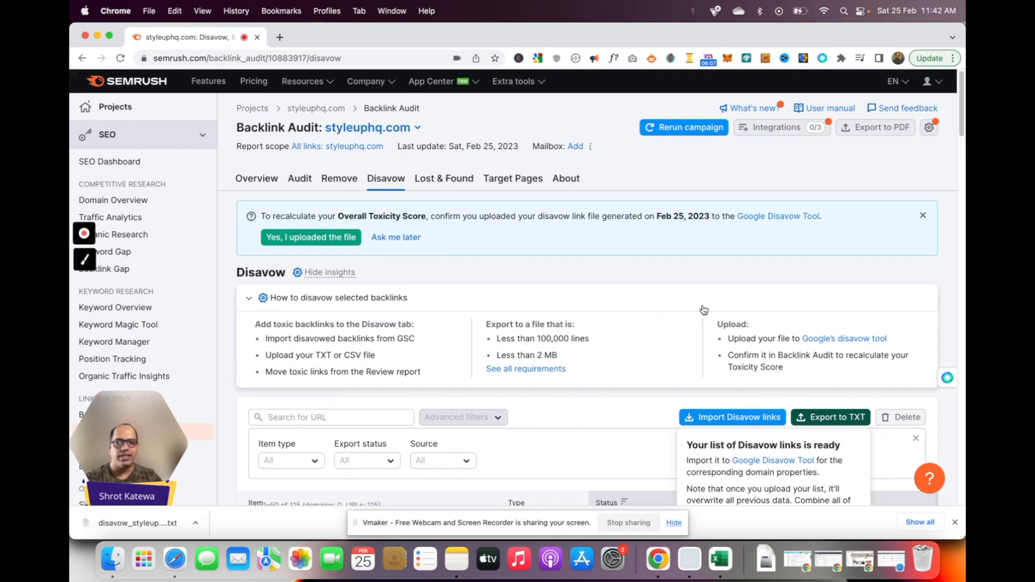
mouse_move(843, 339)
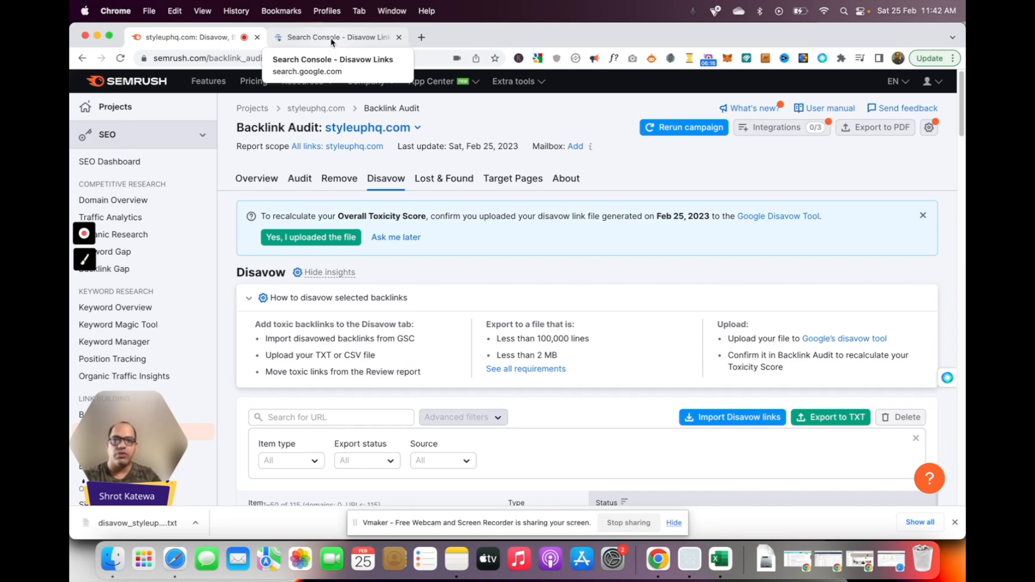
Upload the exported TXT to Search Console's Disavow tool for styleuphq.com, disavowing 115 URLs
click(337, 37)
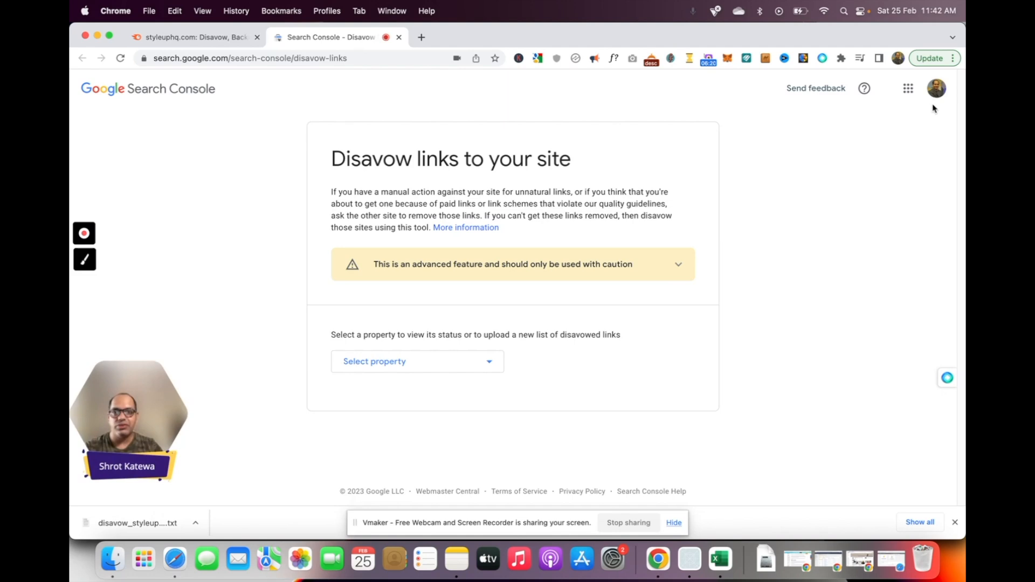
mouse_move(937, 166)
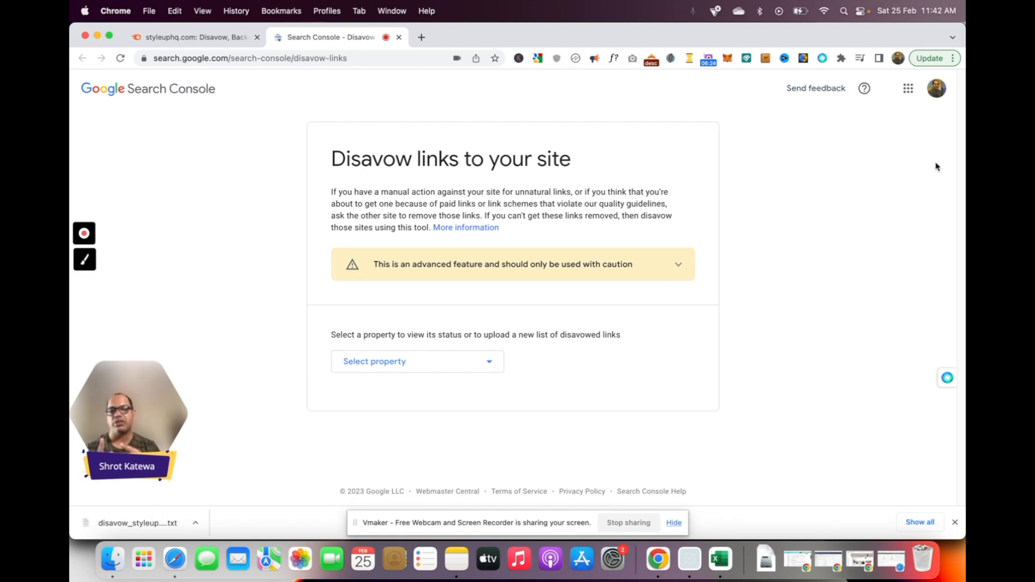
mouse_move(892, 143)
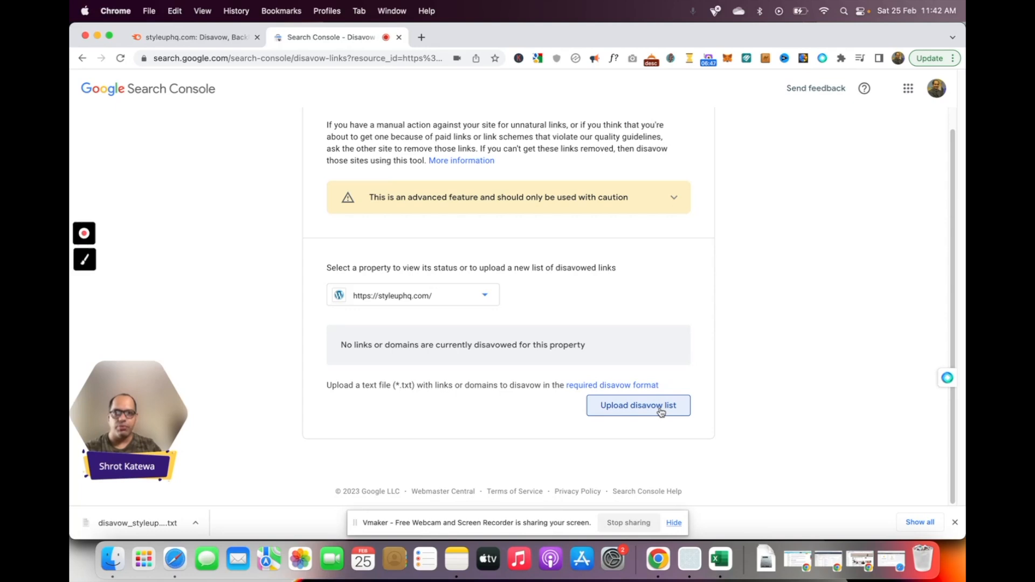
click(637, 406)
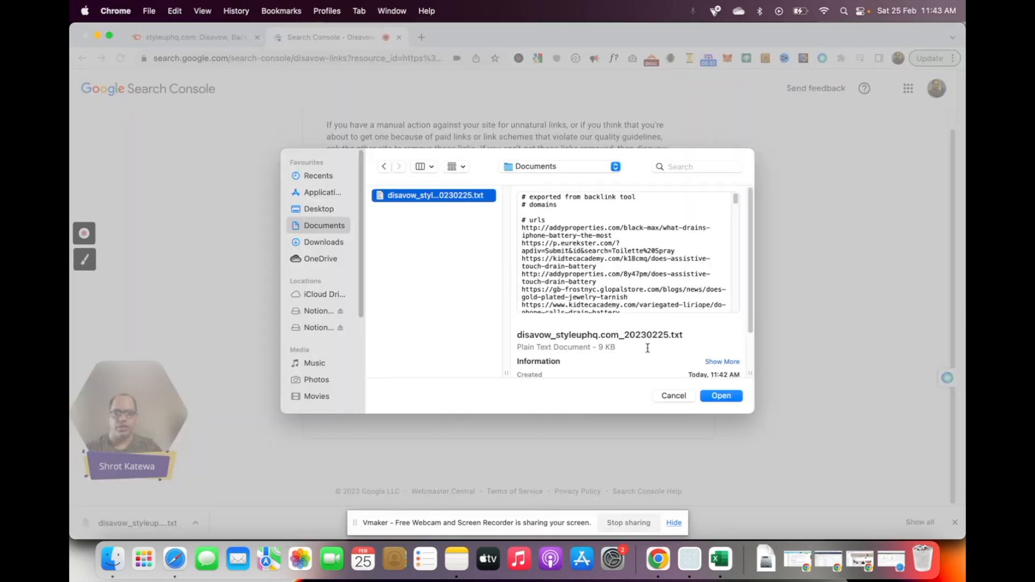
click(720, 396)
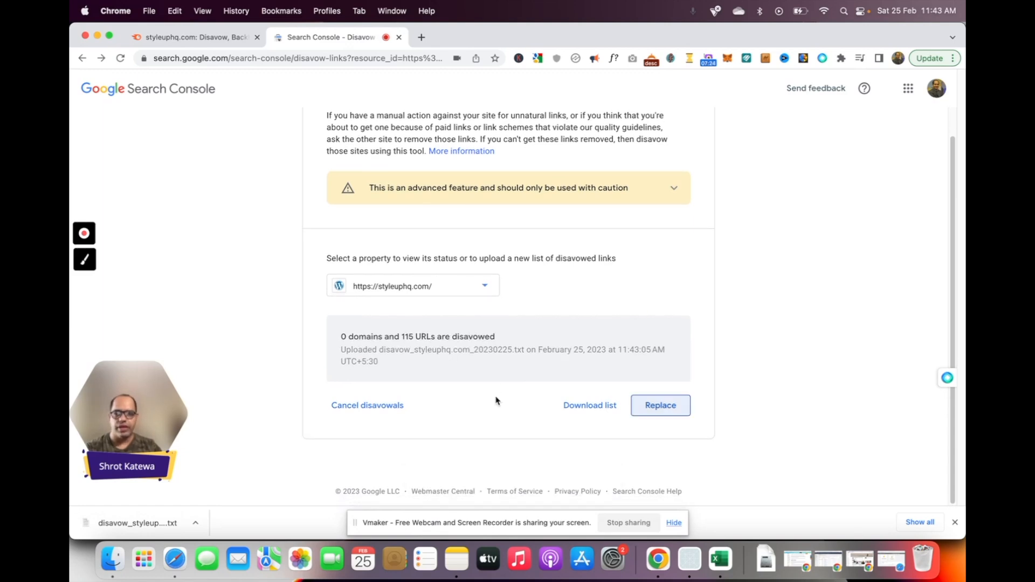
mouse_move(405, 346)
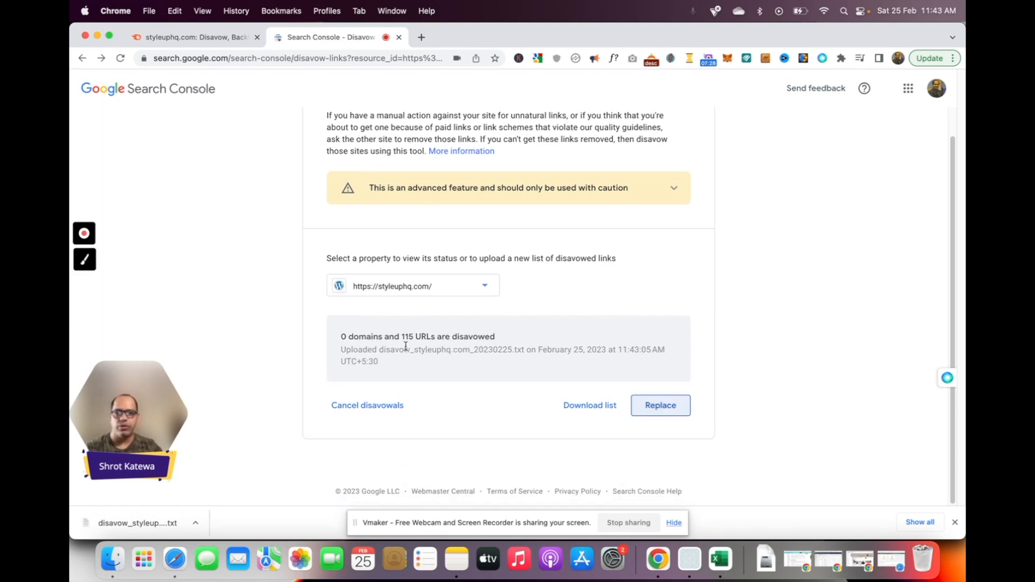